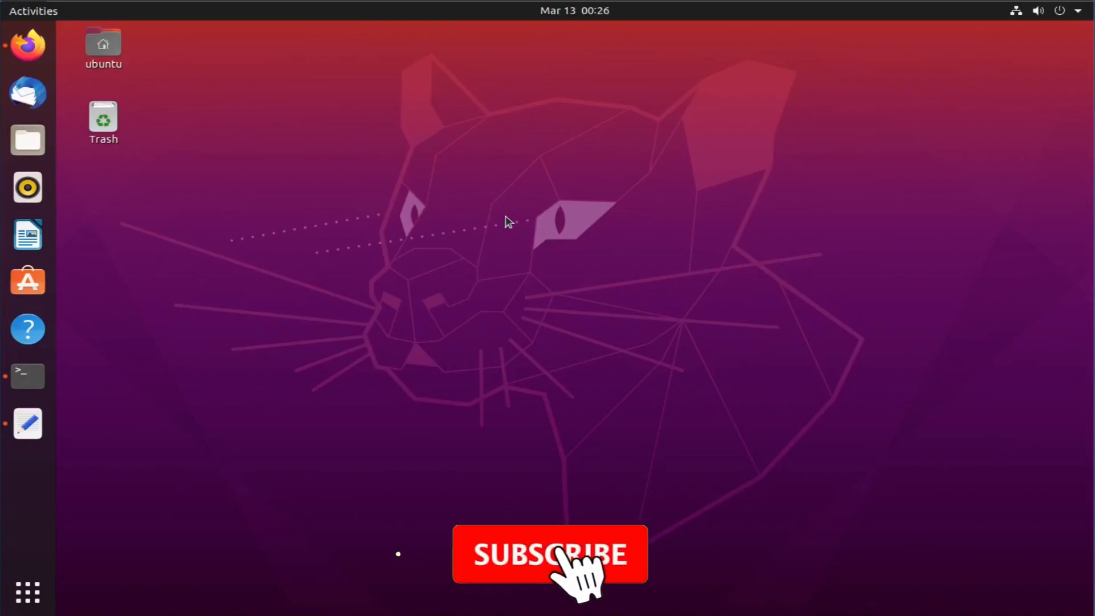
Step: Start from the idle Ubuntu desktop to open a Terminal window
left_click(549, 554)
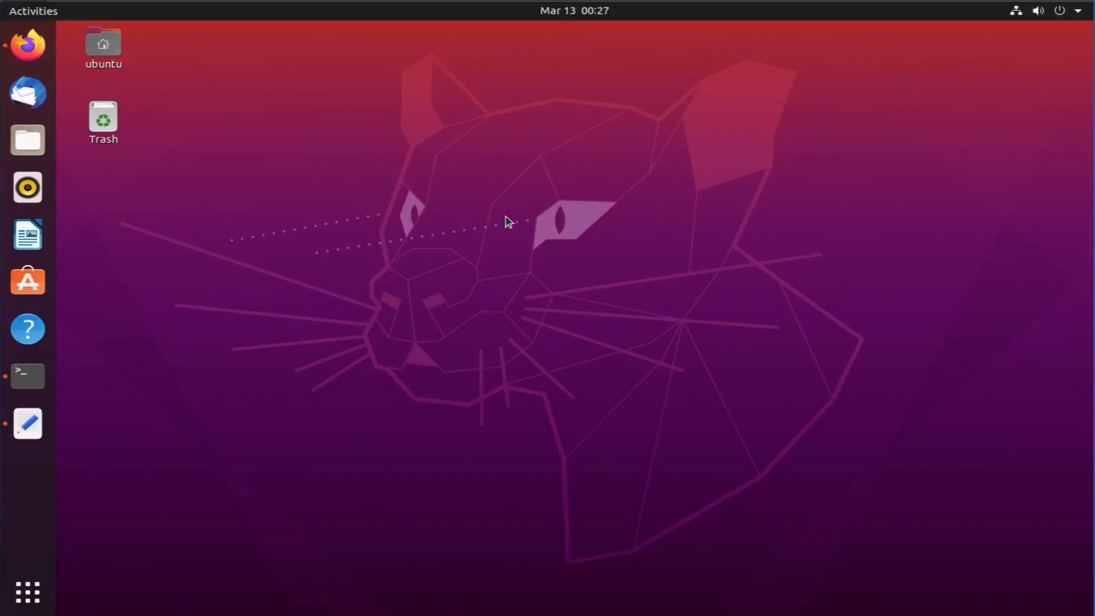
mouse_move(45, 589)
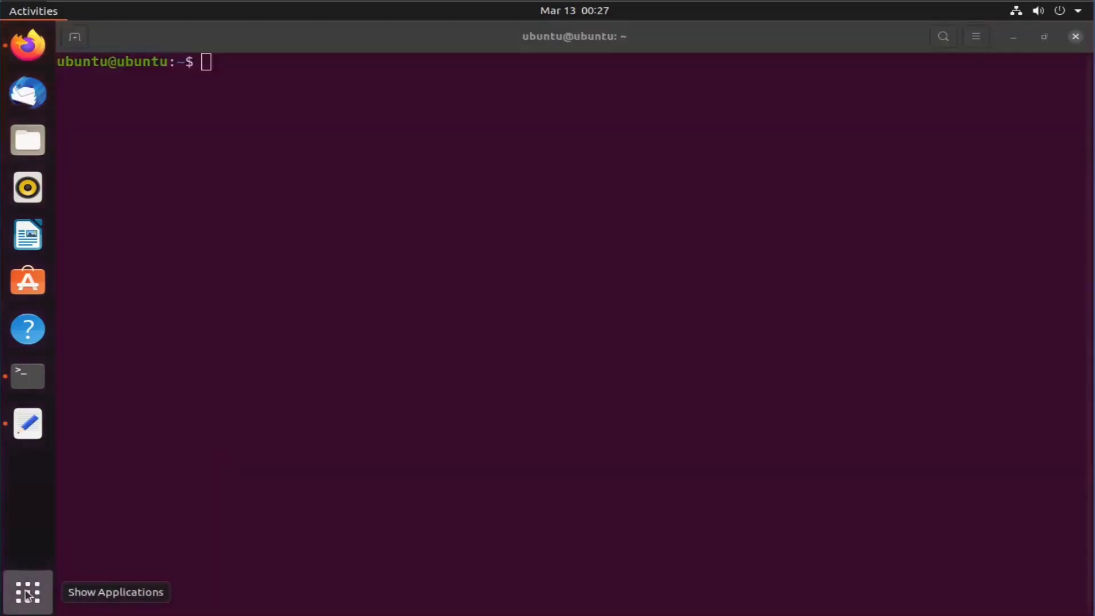
Step: Launch Terminal and run java --version, confirming Java is not installed
left_click(27, 592)
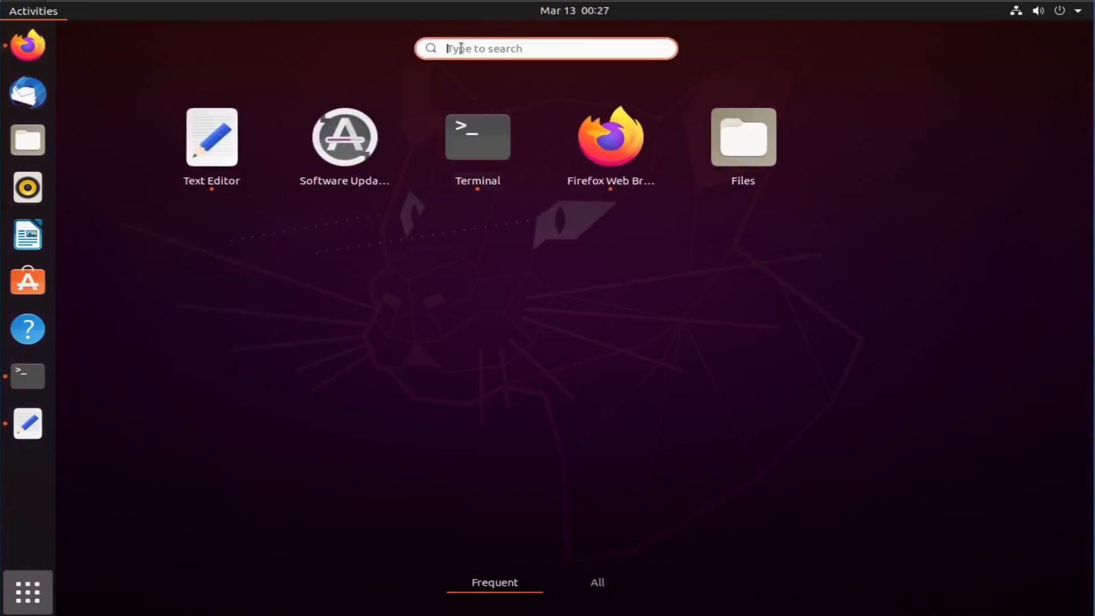
type("te")
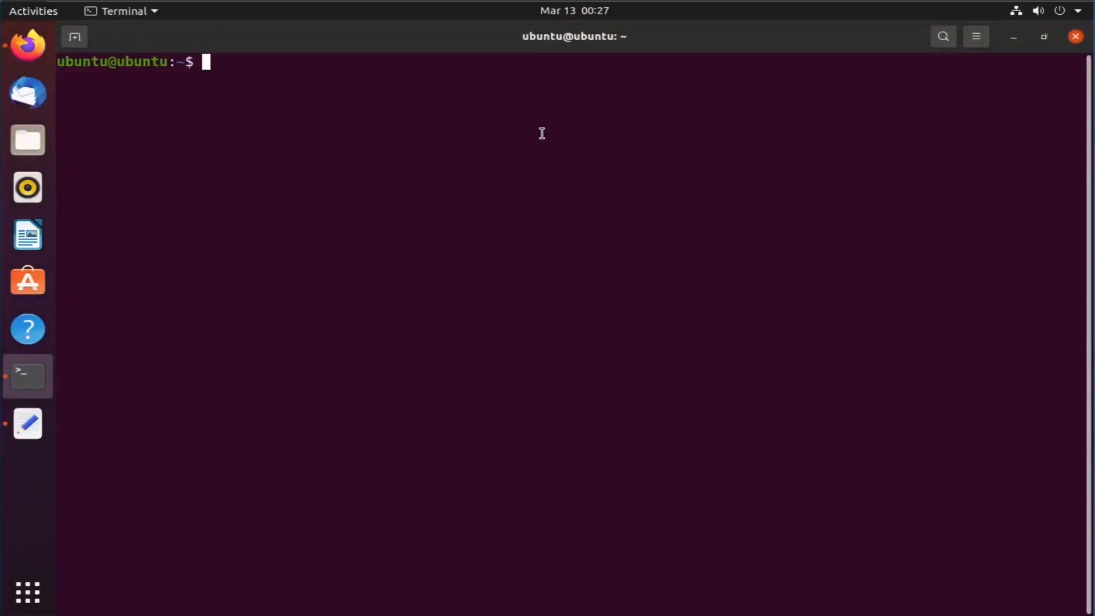
type("java --")
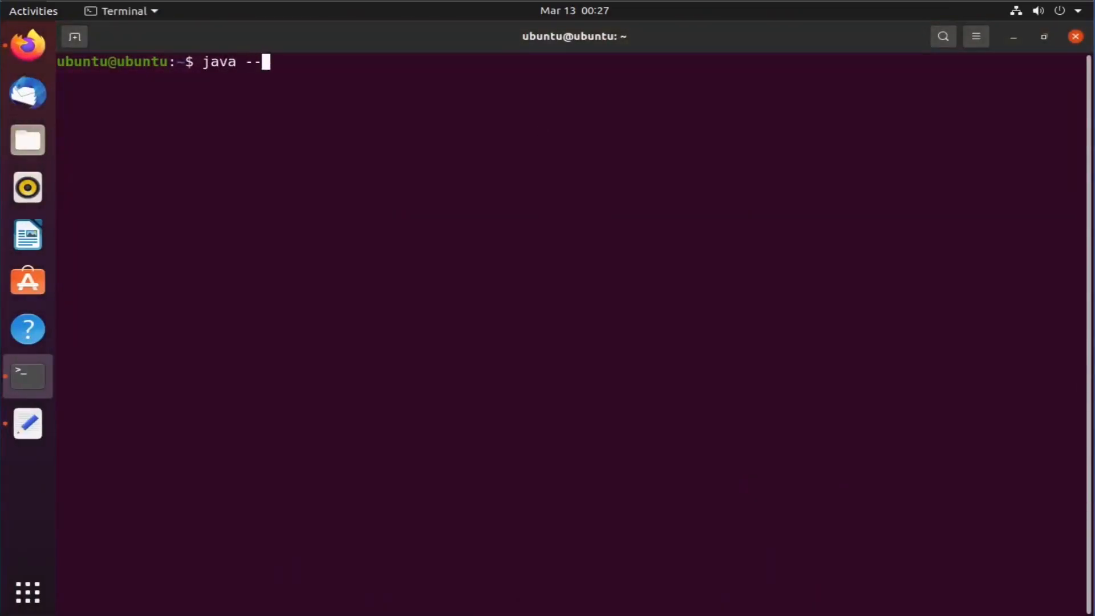
type("version")
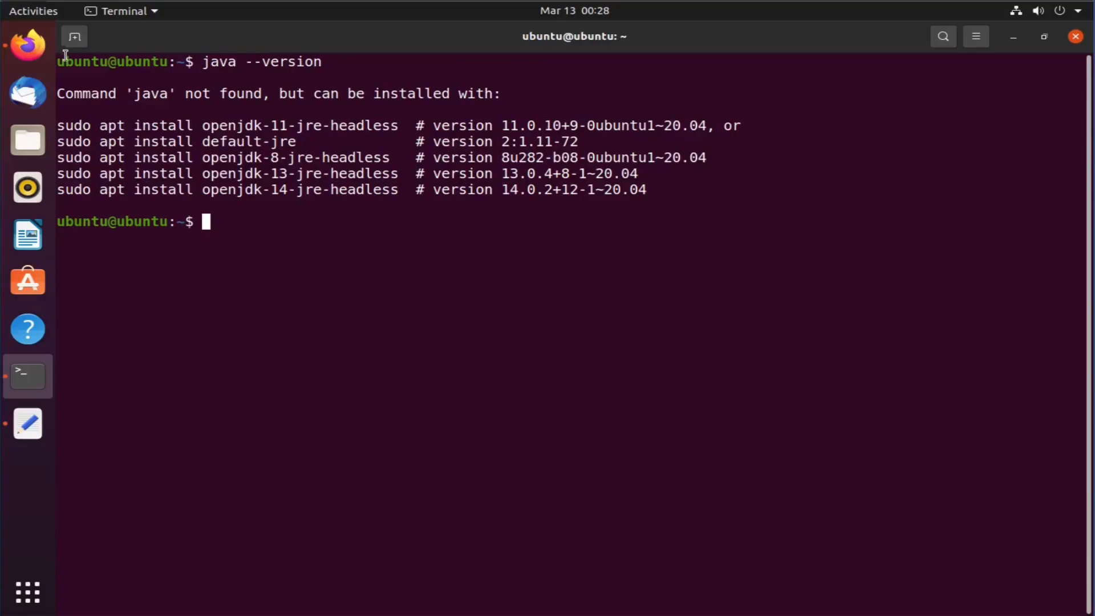
Step: Search 'download oracle java' in Firefox and open Oracle's Java SE Downloads page
left_click(27, 44)
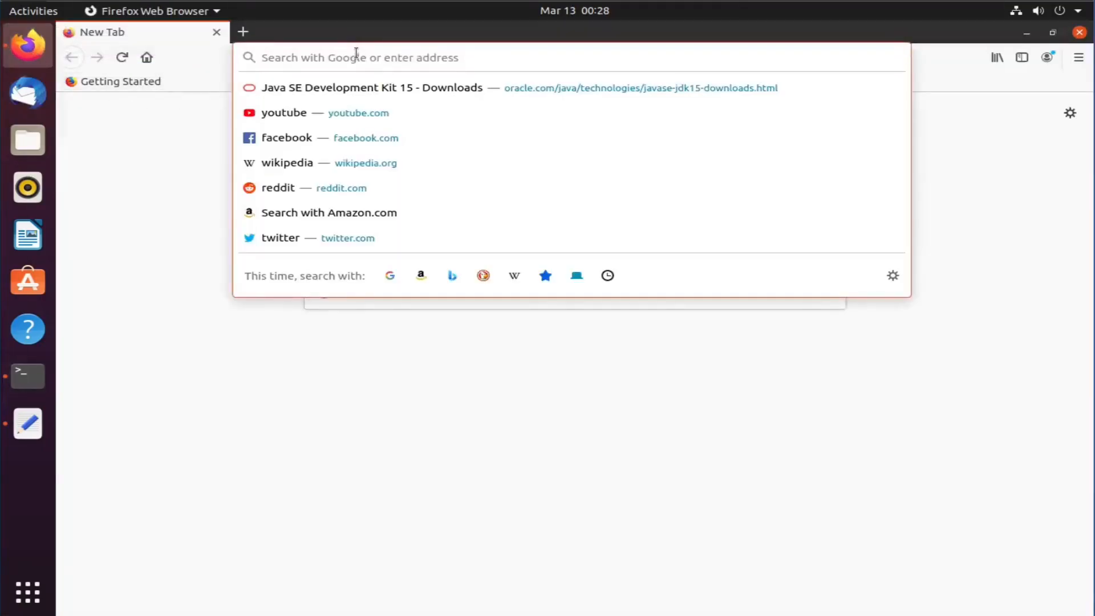
type("download")
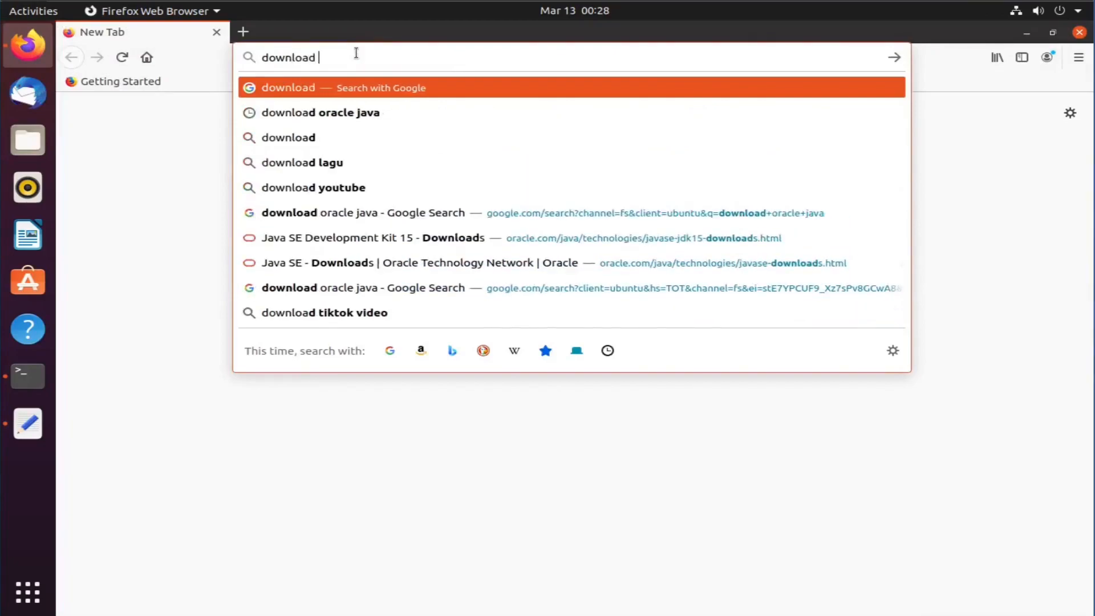
type("oracle+java")
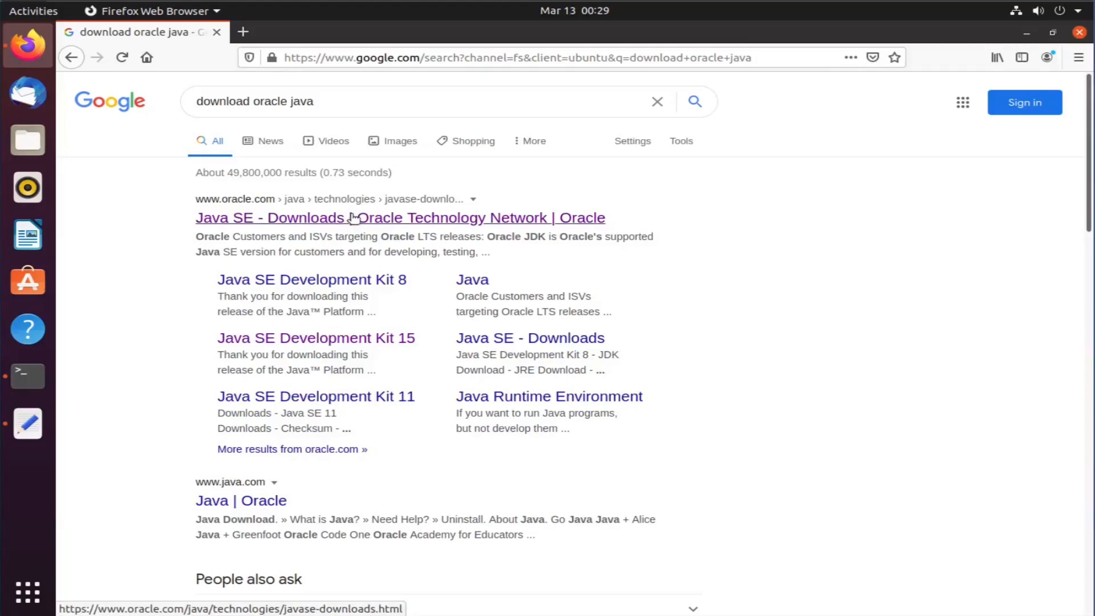
left_click(400, 217)
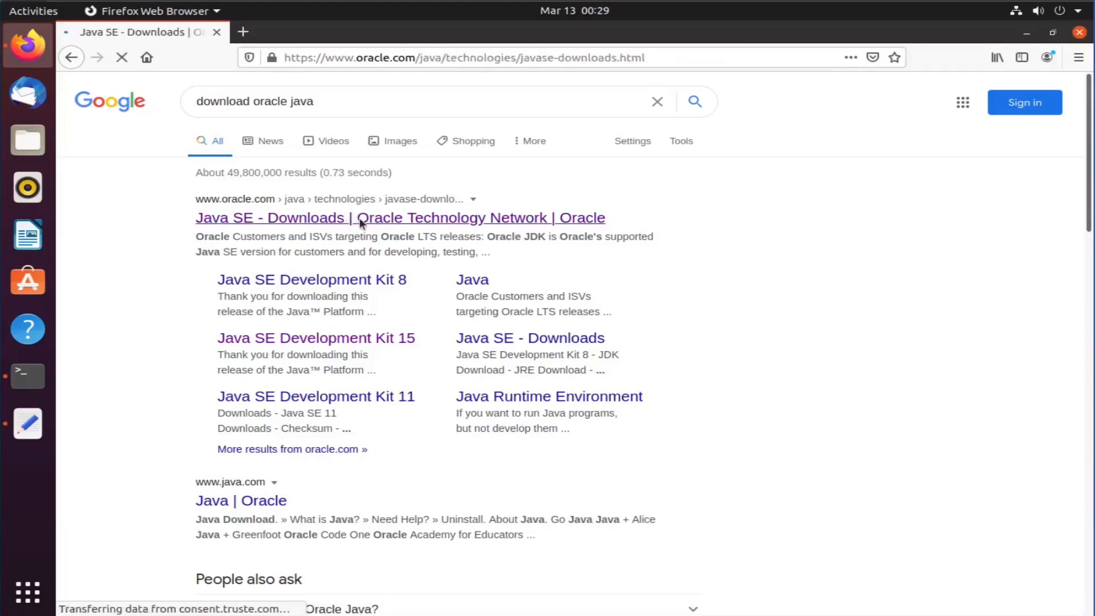
left_click(400, 217)
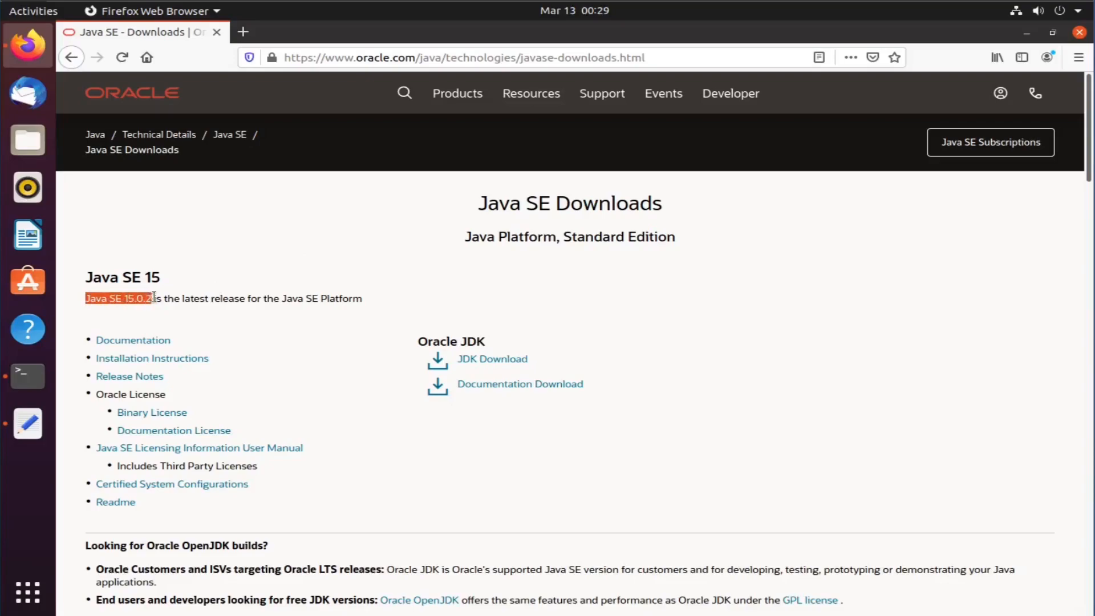
mouse_move(177, 314)
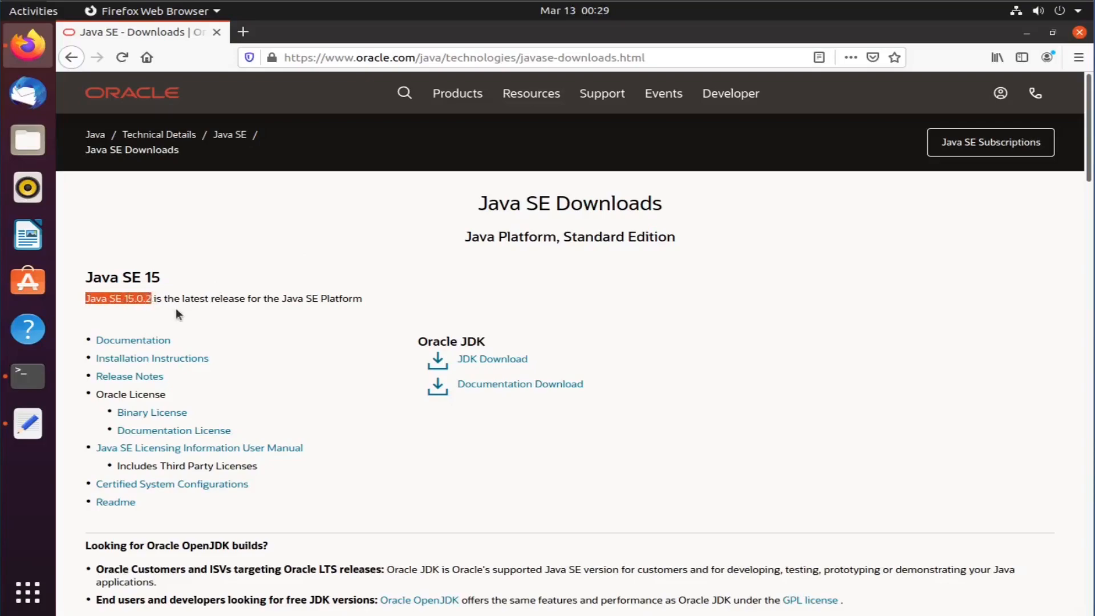
mouse_move(168, 314)
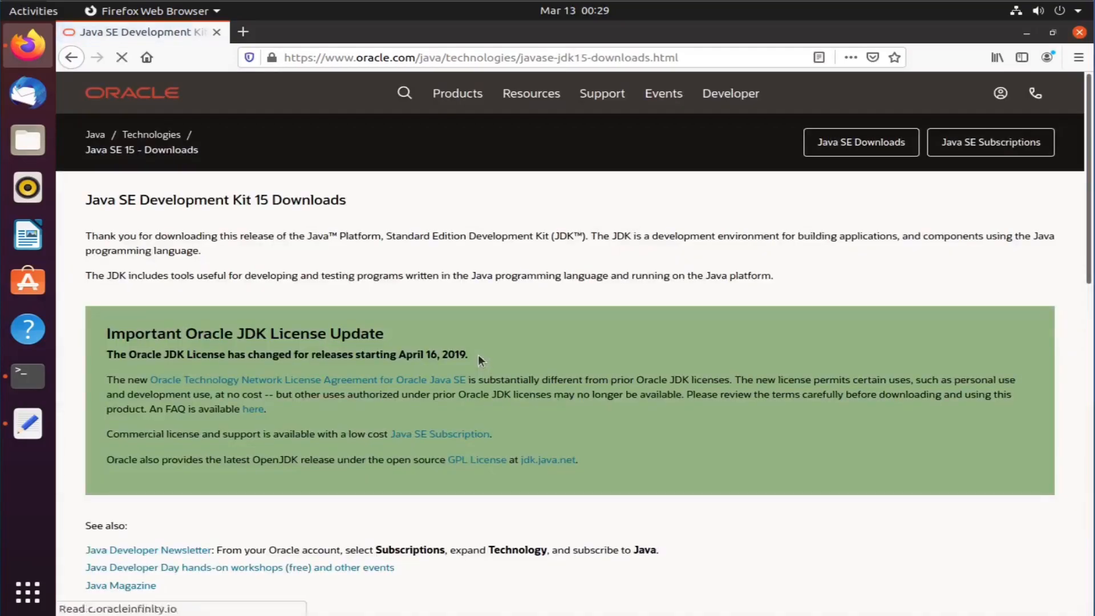
Step: Pick the jdk-15.0.2_linux-x64_bin.deb Linux x64 Debian package from the downloads table
scroll("down", 3)
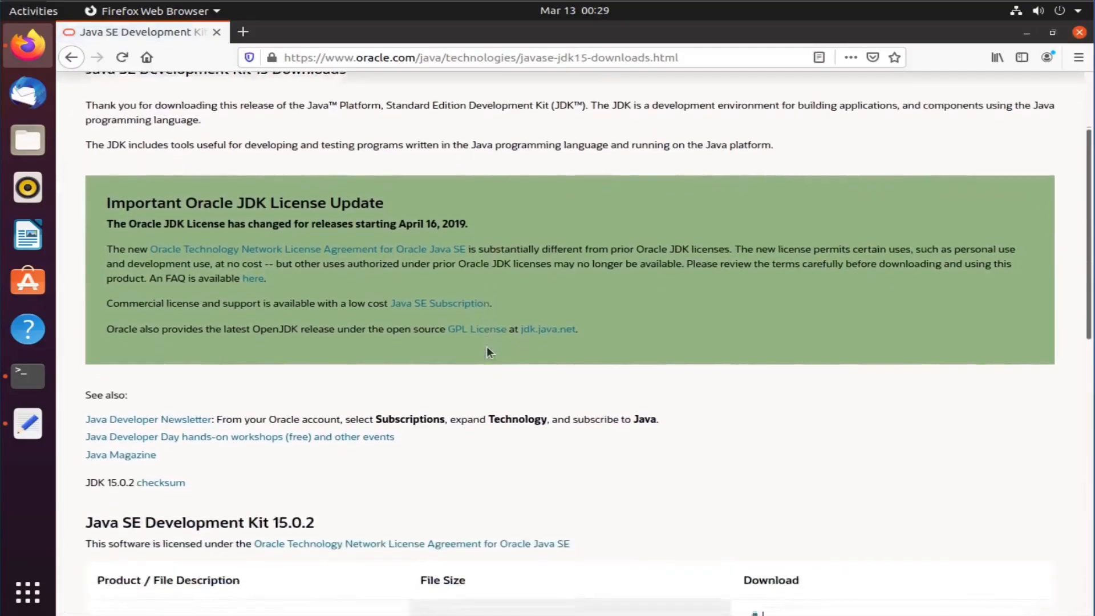
scroll("down", 3)
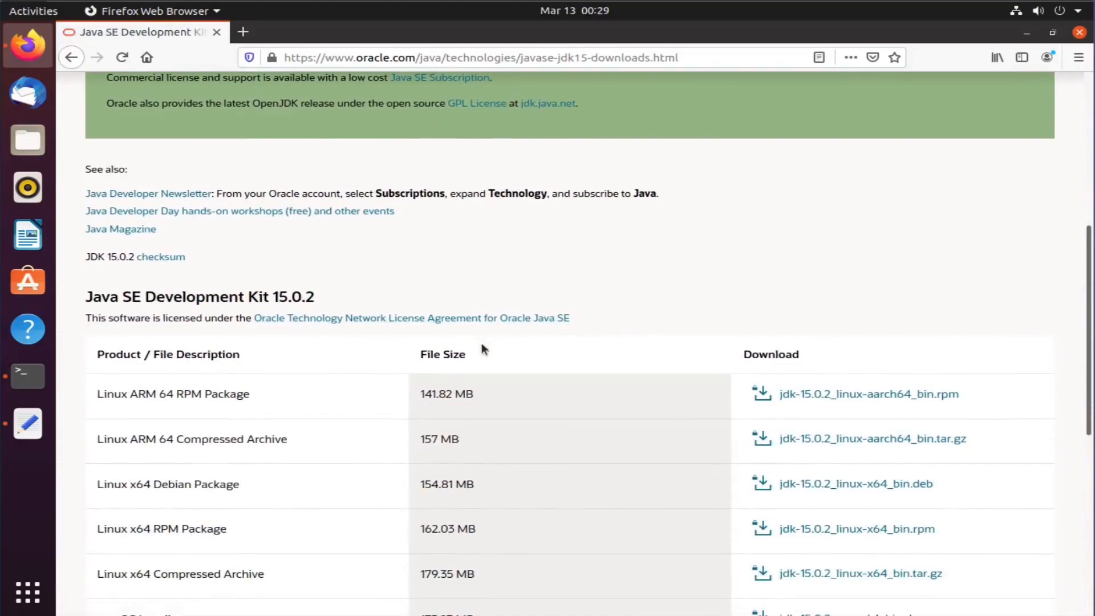
scroll("down", 3)
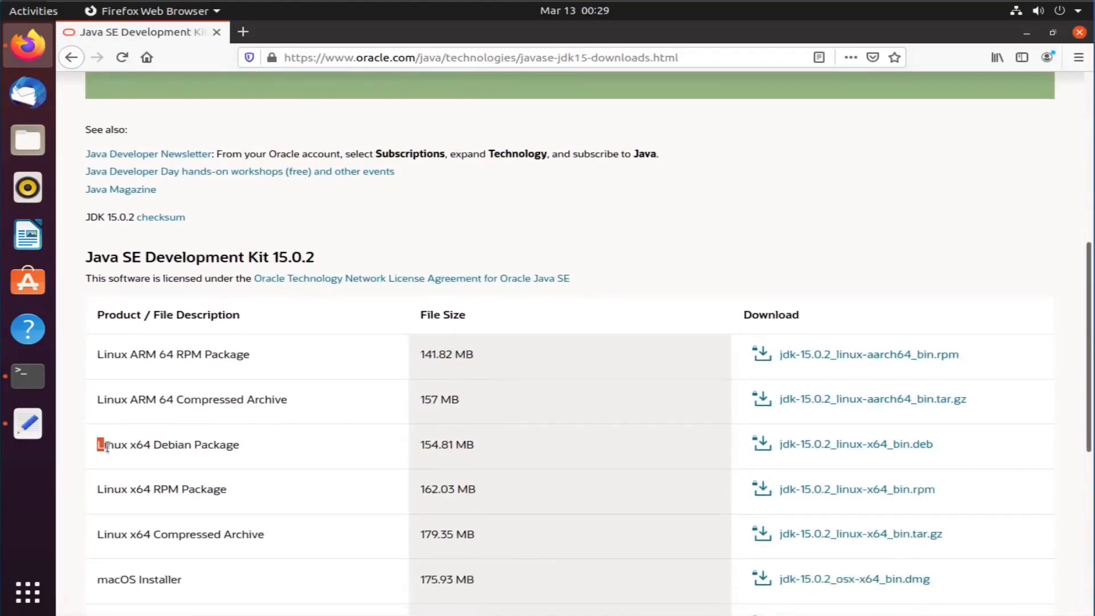
double_click(167, 445)
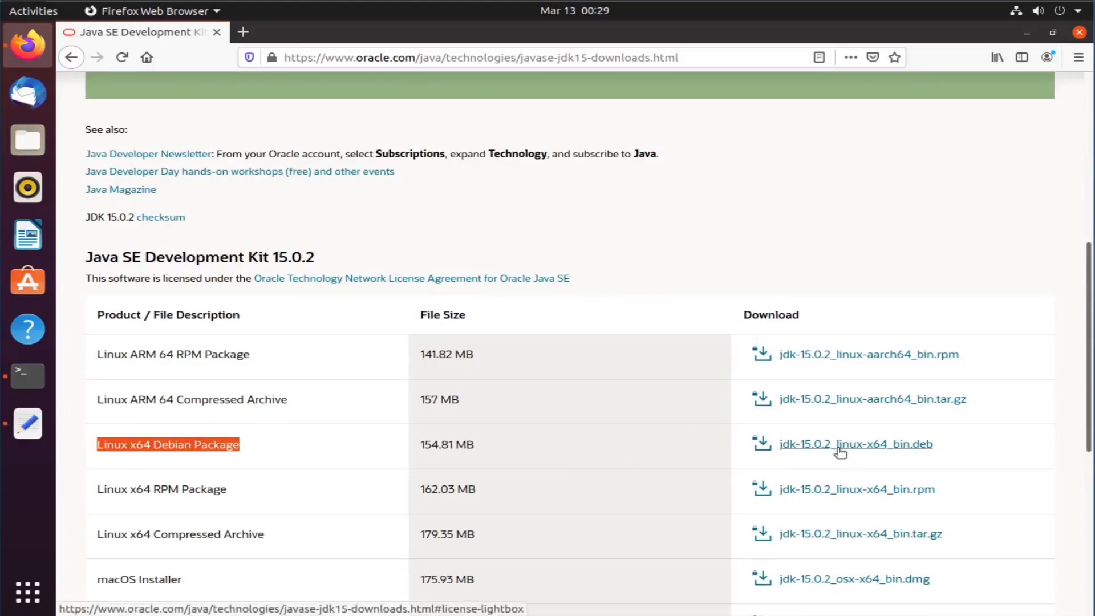
left_click(856, 444)
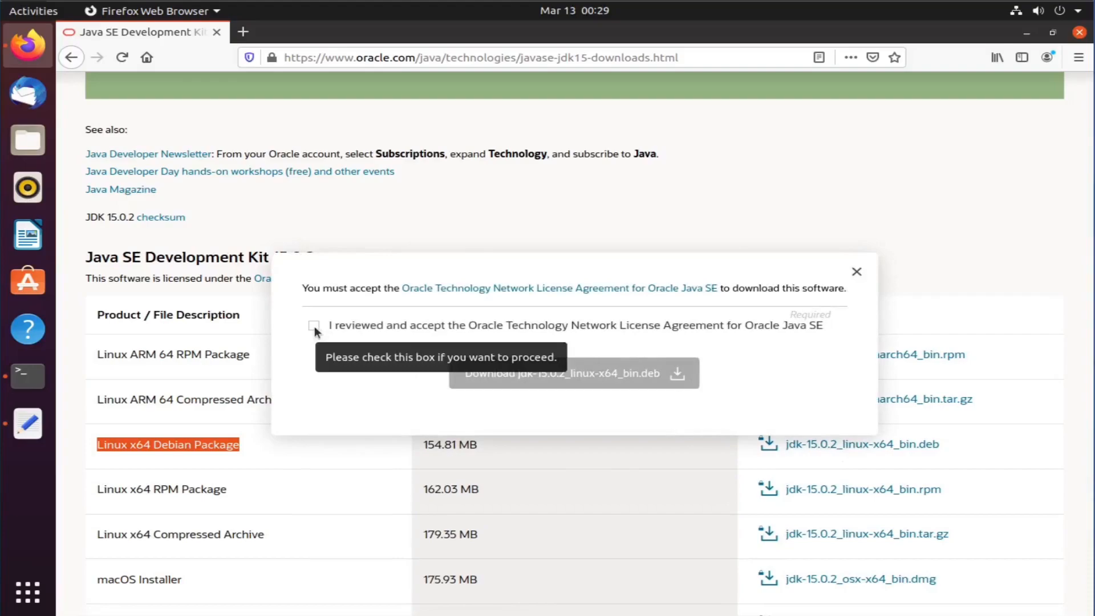
Step: Accept the Oracle license, download the .deb package, and confirm it finished
left_click(314, 326)
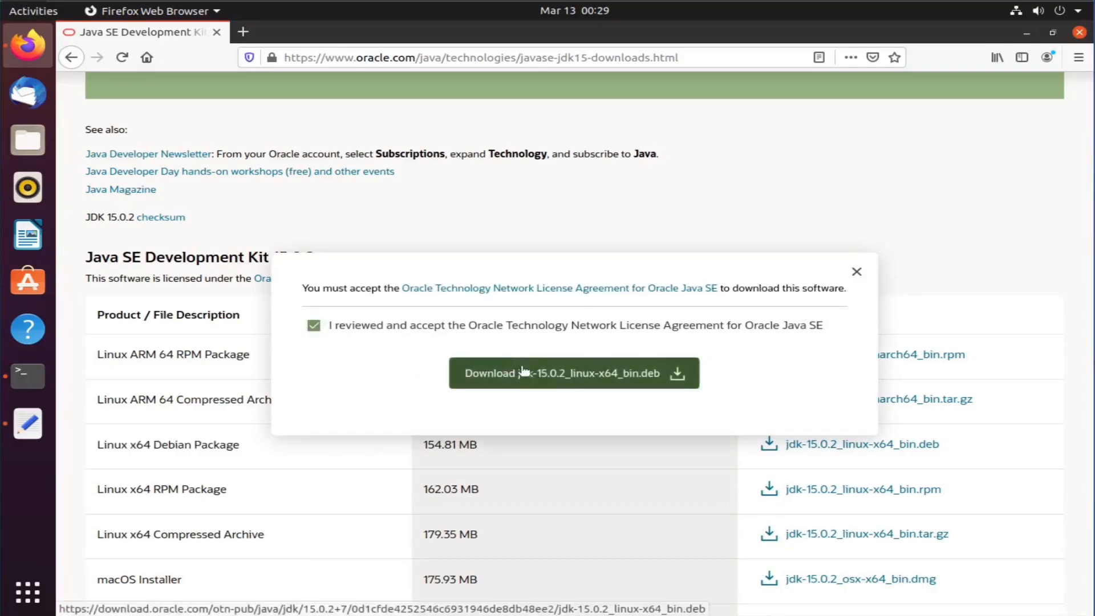
left_click(573, 373)
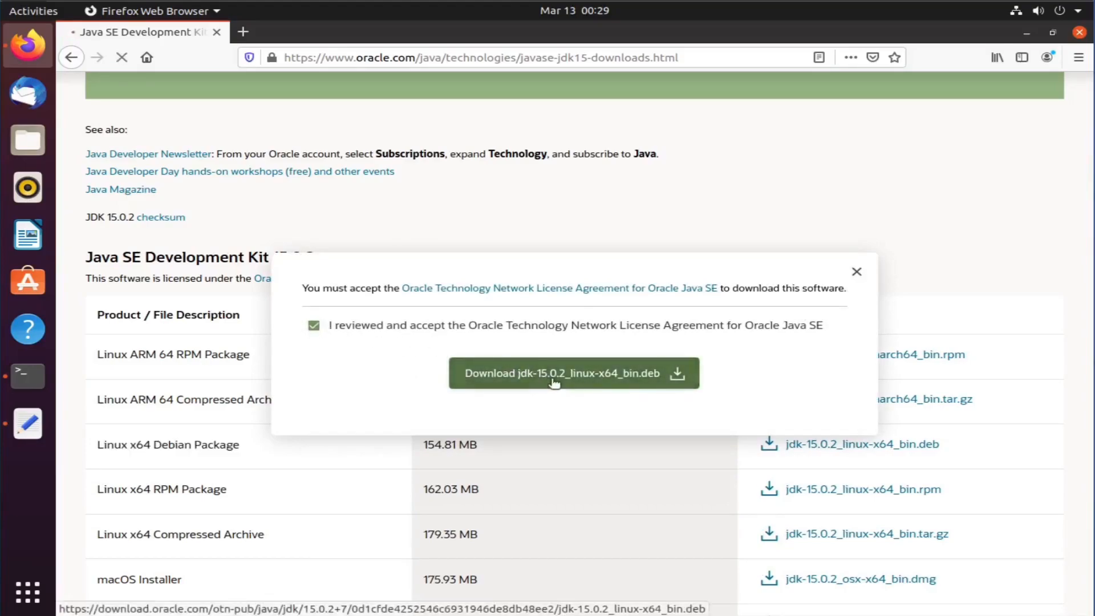
left_click(573, 372)
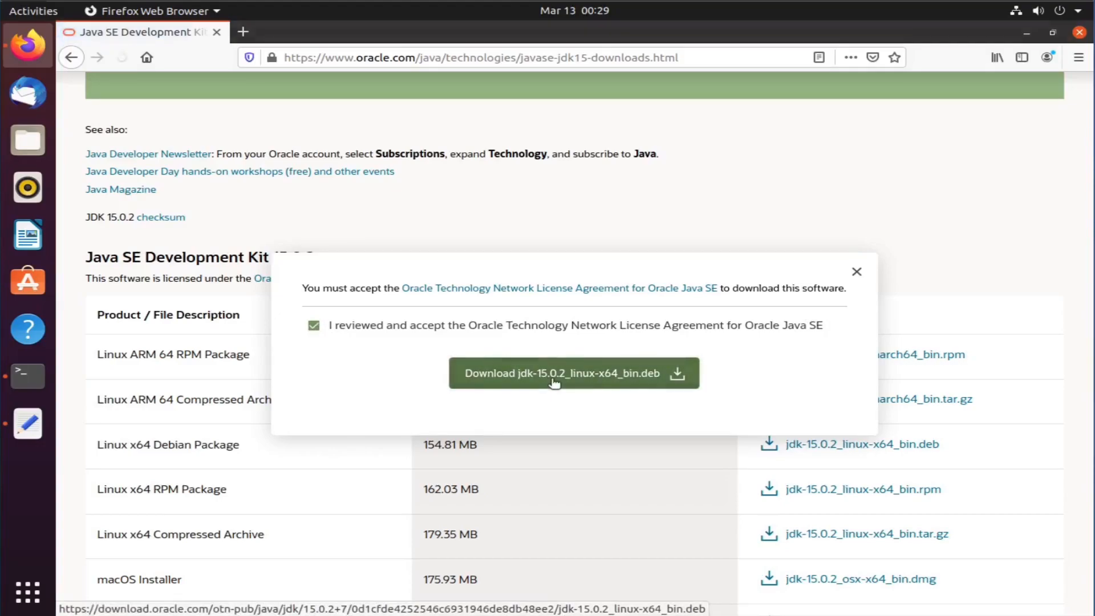
left_click(573, 373)
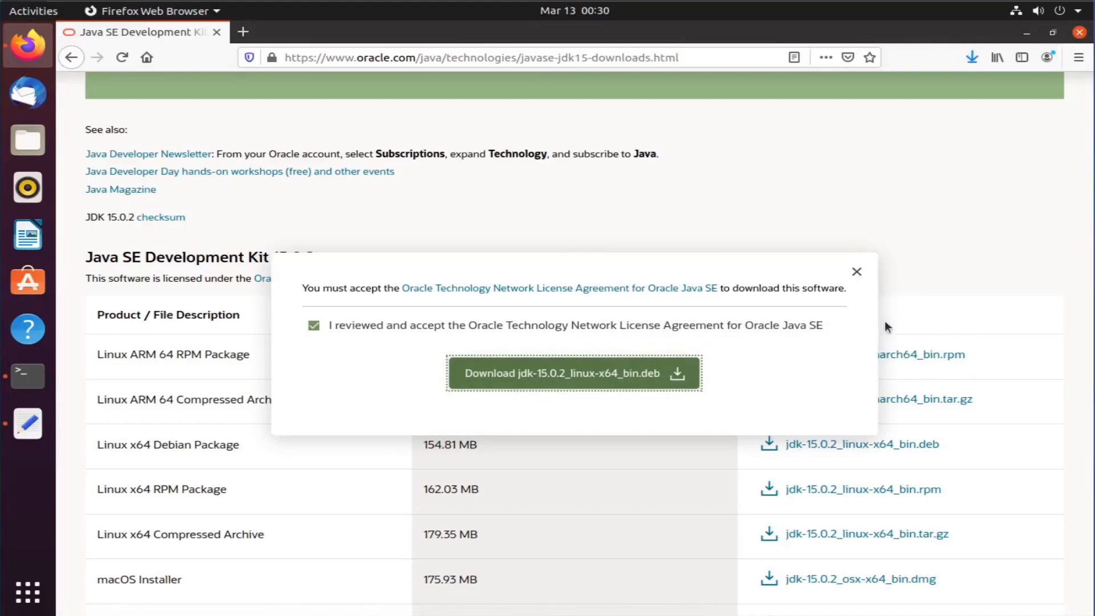
left_click(573, 373)
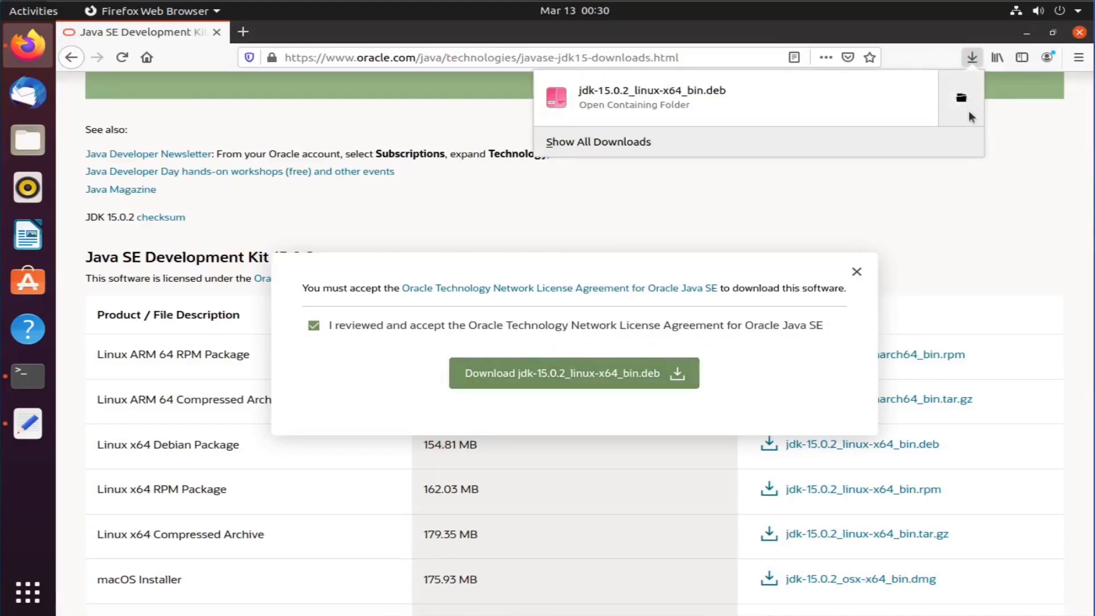
mouse_move(943, 128)
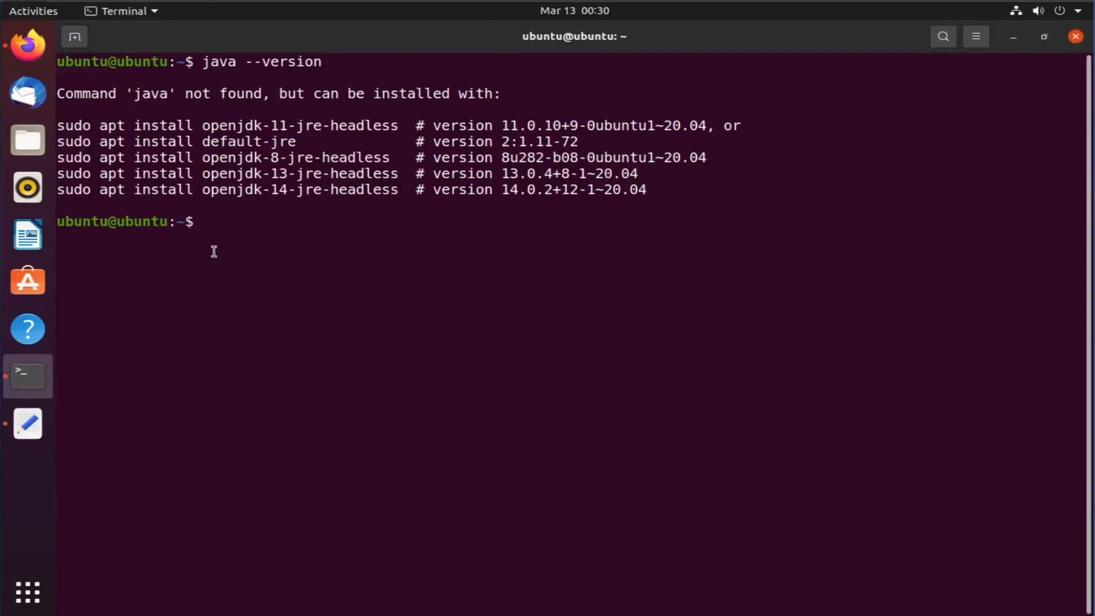
Step: Install jdk-15.0.2_linux-x64_bin.deb from the Downloads folder with sudo dpkg -i
type("cd")
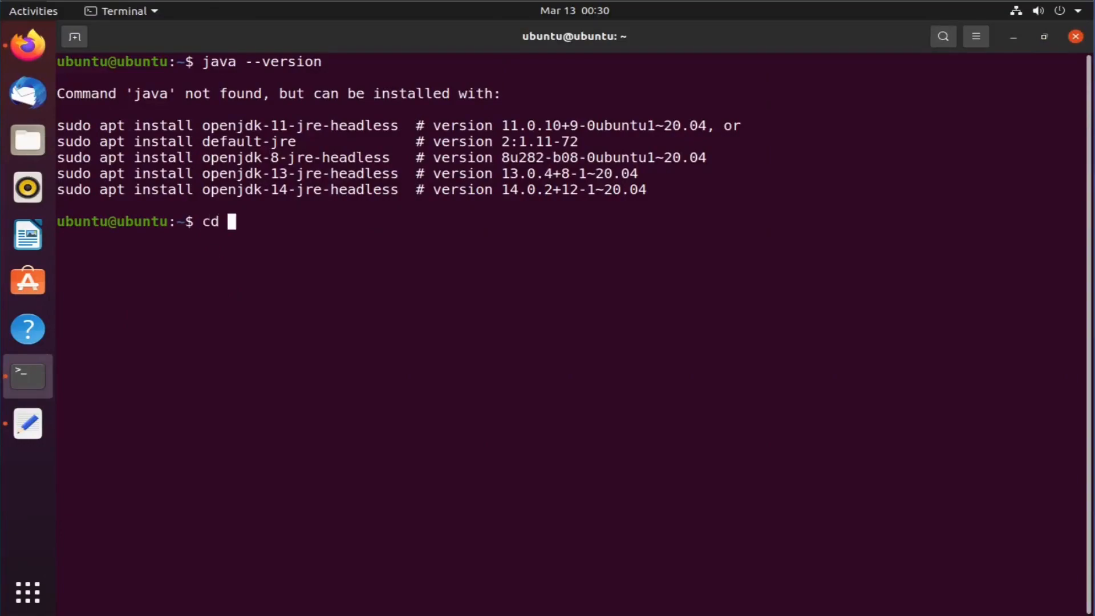
type("Downloads/")
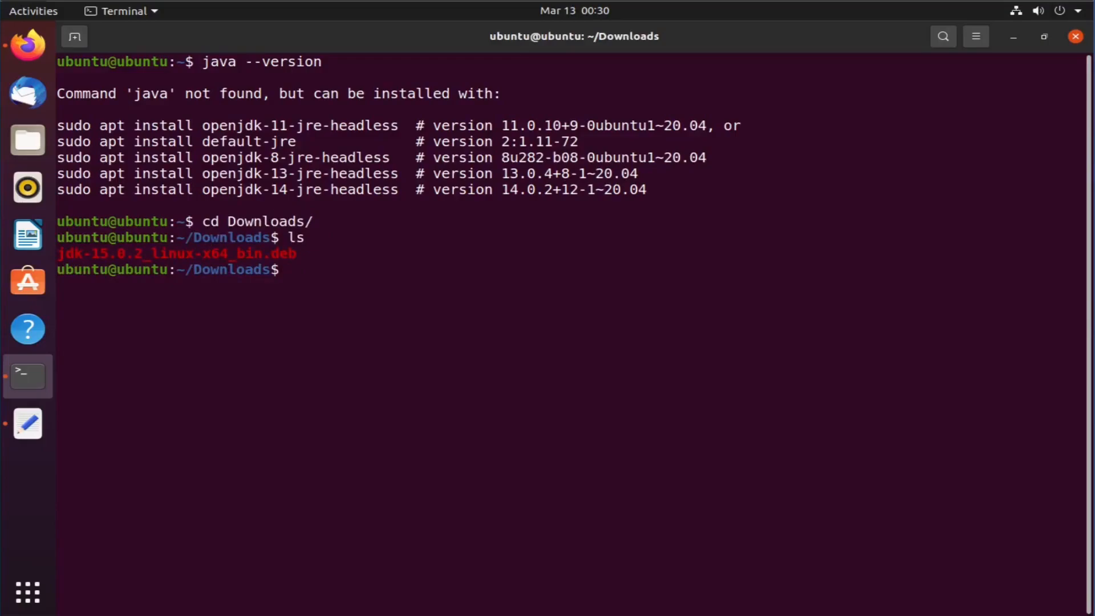
type("sudo")
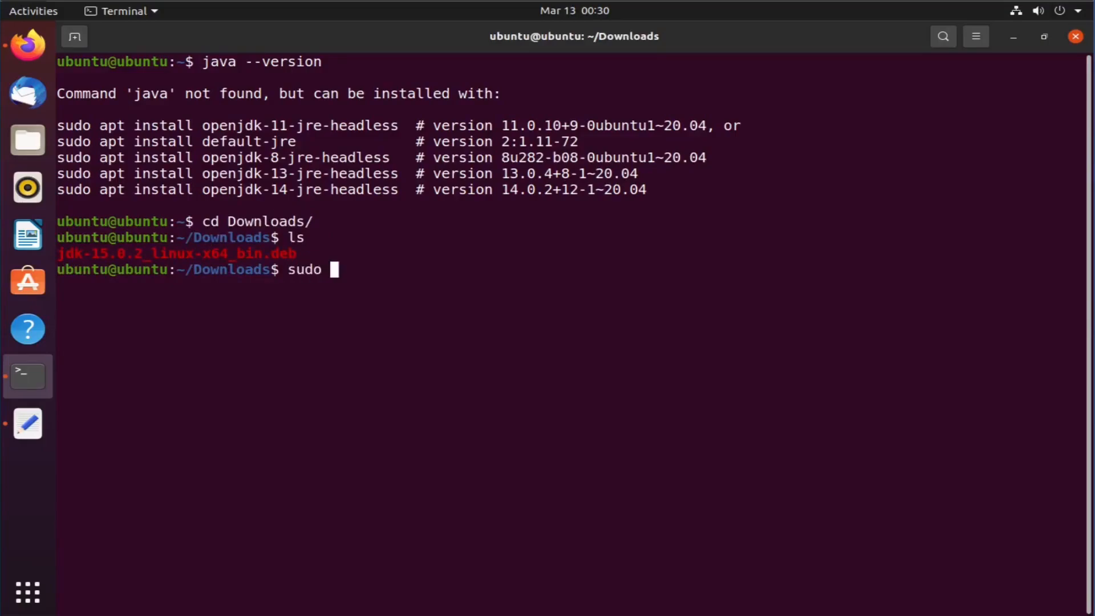
type("dpkg")
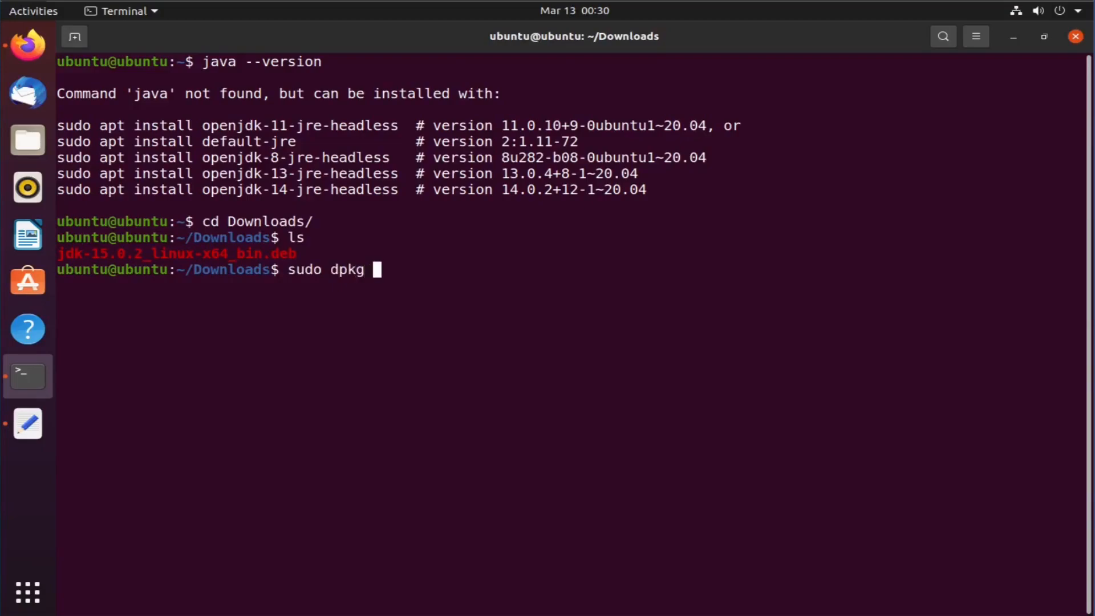
type("-i jdk-15.0.2_linux-x64_bin.deb")
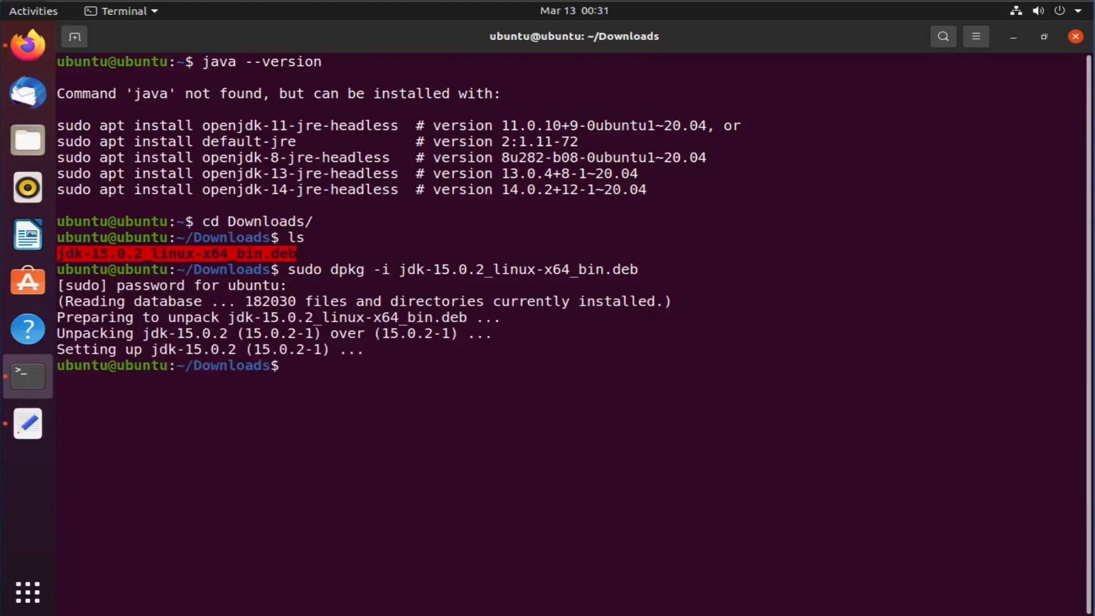
mouse_move(27, 423)
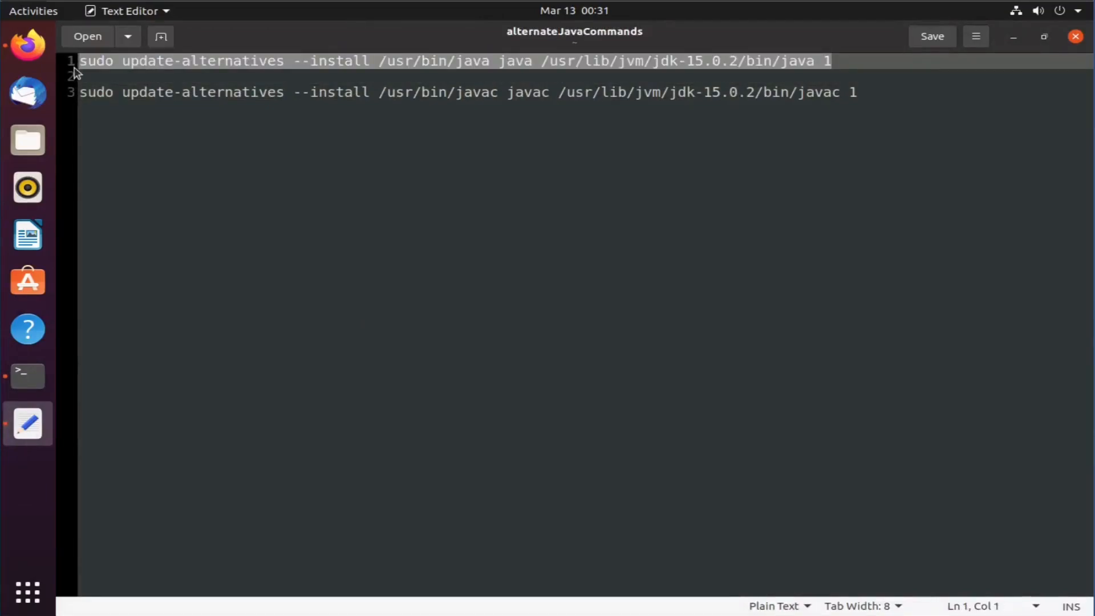
Step: Register java and javac from /usr/lib/jvm/jdk-15.0.2 via update-alternatives, then check java --version
left_click(27, 376)
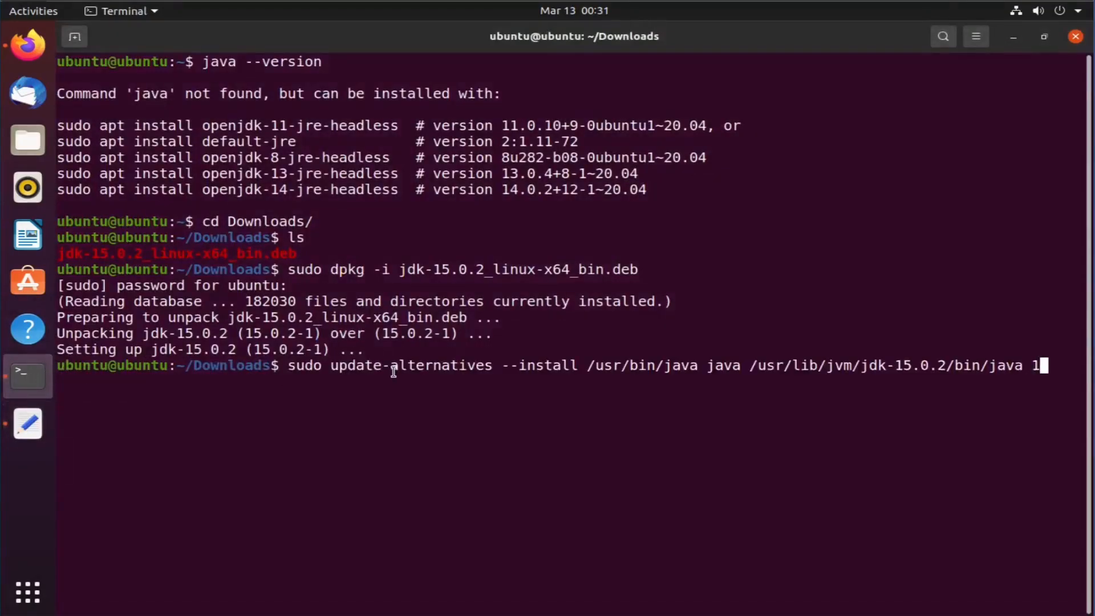
key("Return")
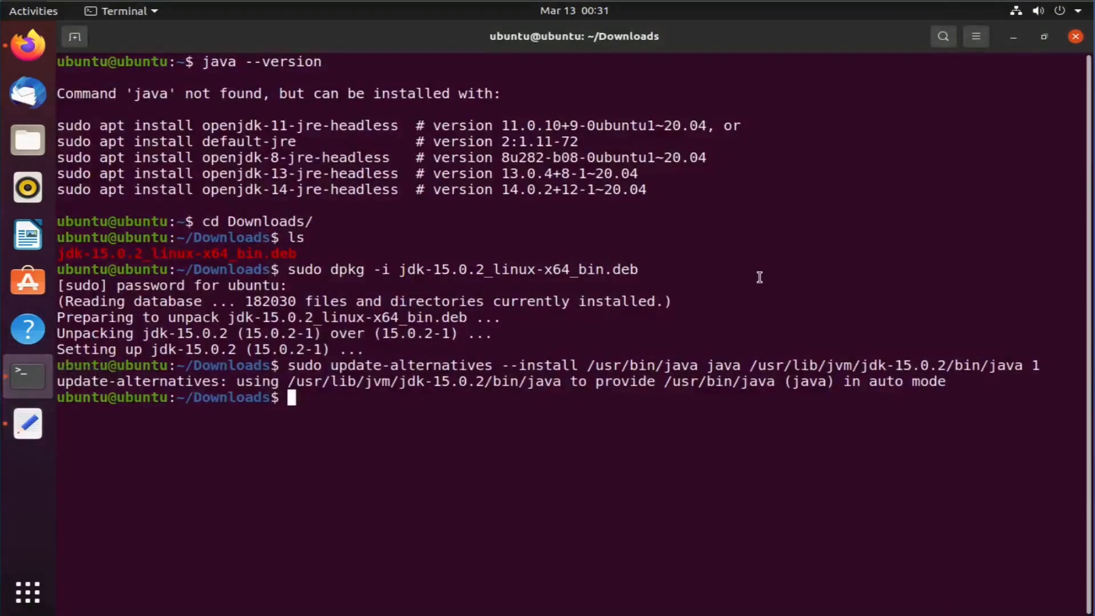
type("sudo update-alternatives --install /usr/bin/javac javac /usr/lib/jvm/jdk-15.0.2/bin/javac 1")
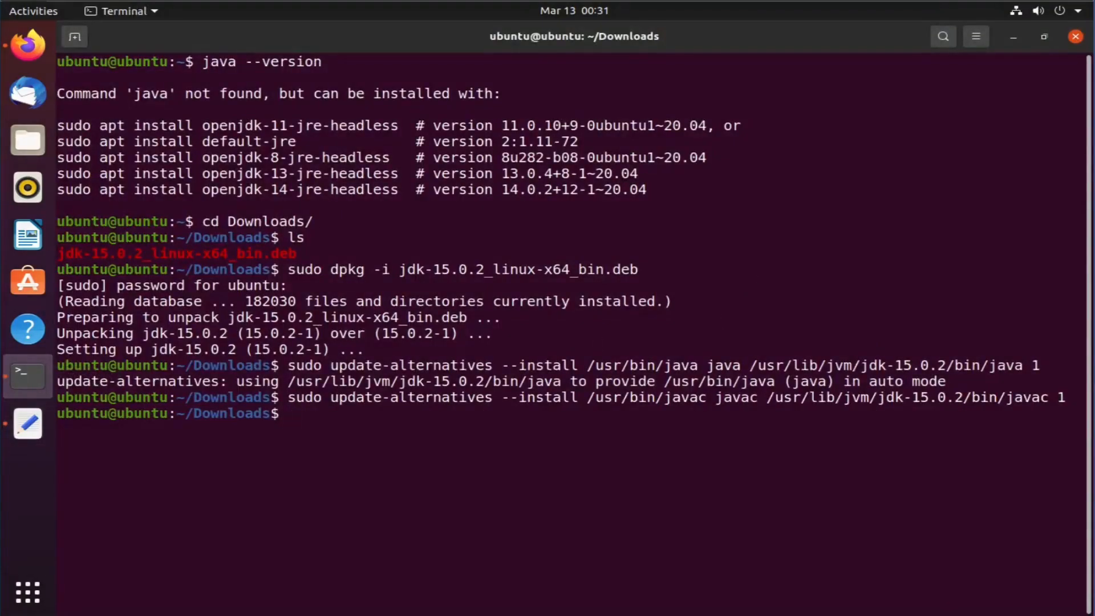
type("java -")
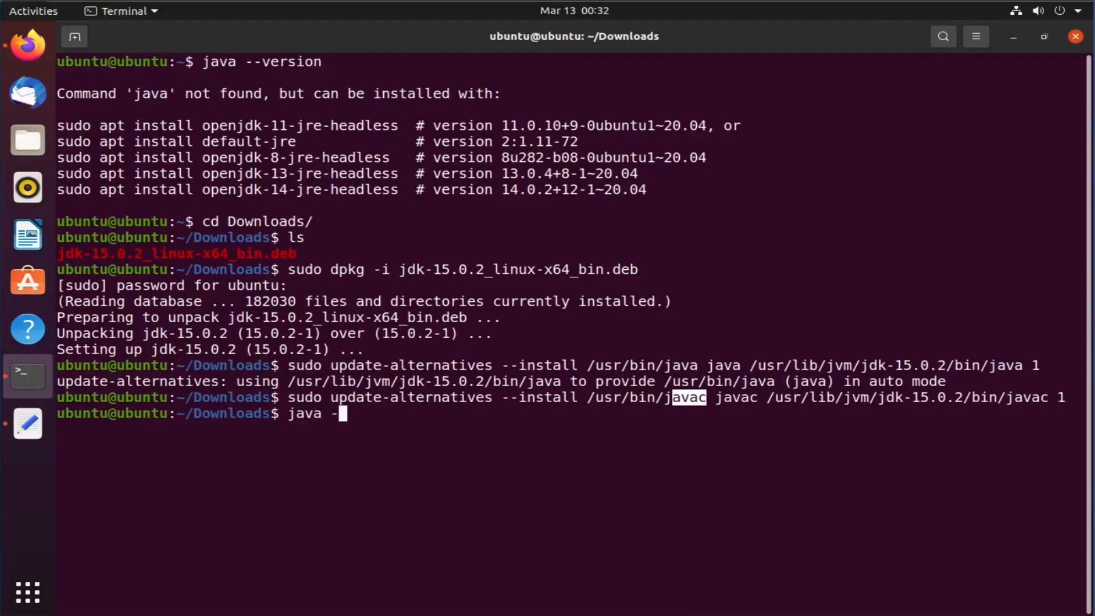
type("version")
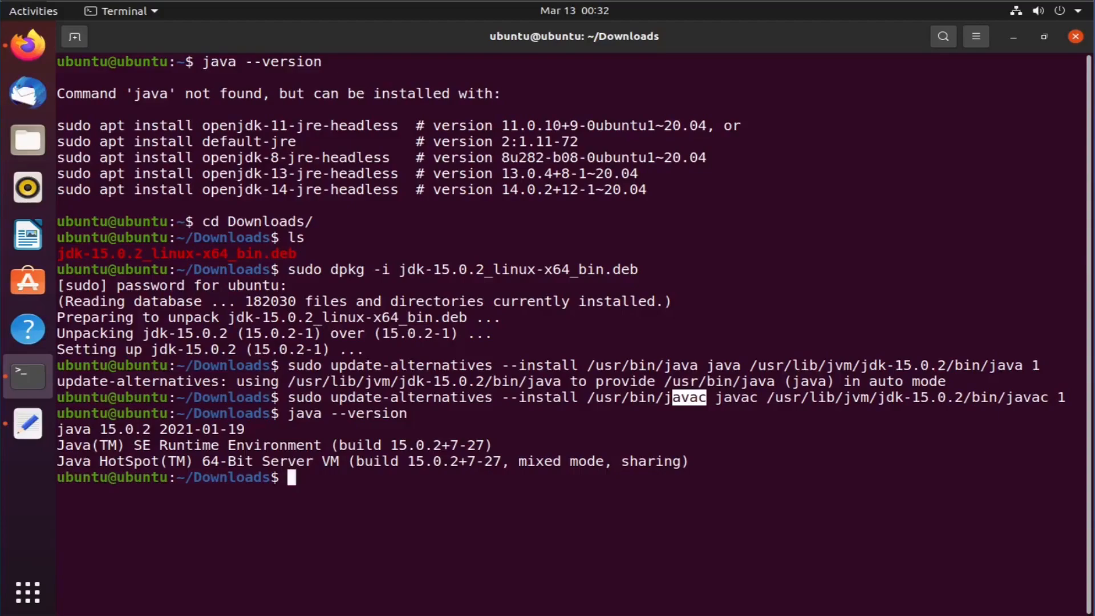
Step: Open /etc/profile in gedit with sudo
type("sudo gedit /et")
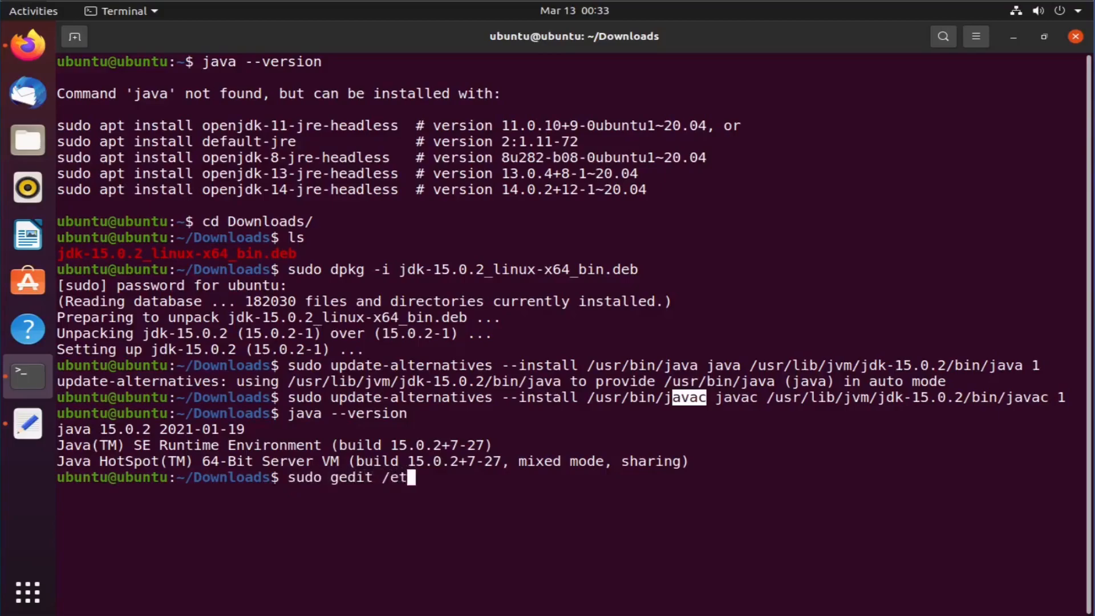
type("c/profile")
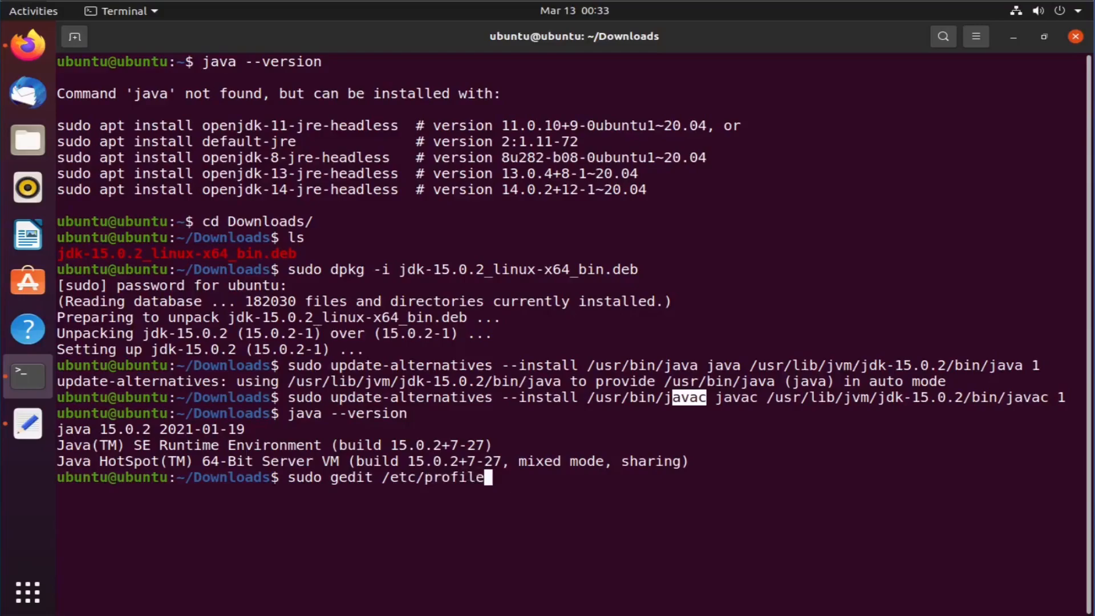
key("Return")
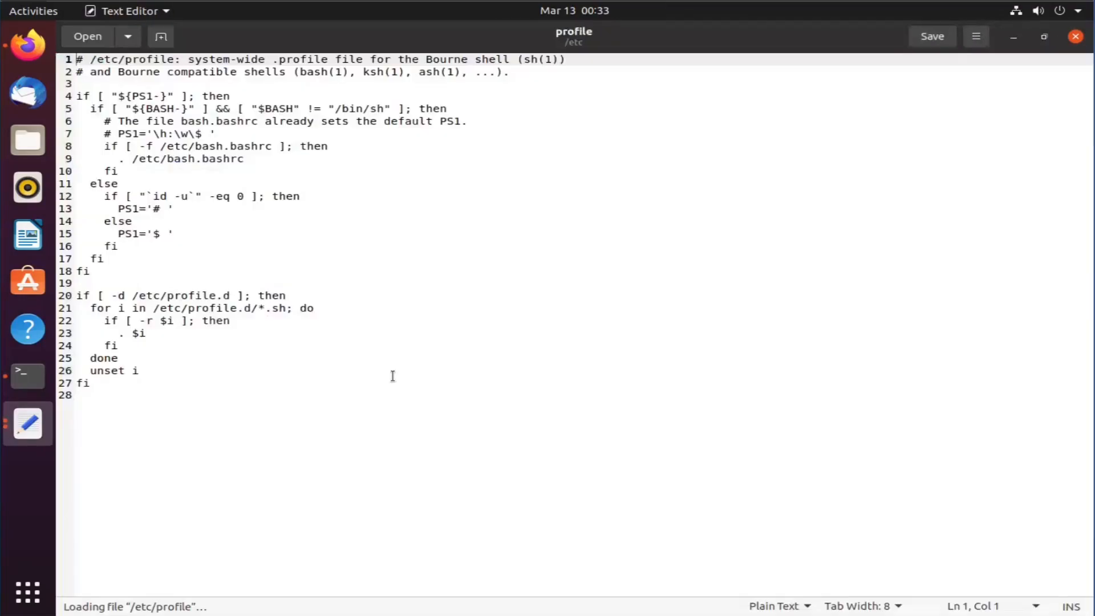
mouse_move(151, 396)
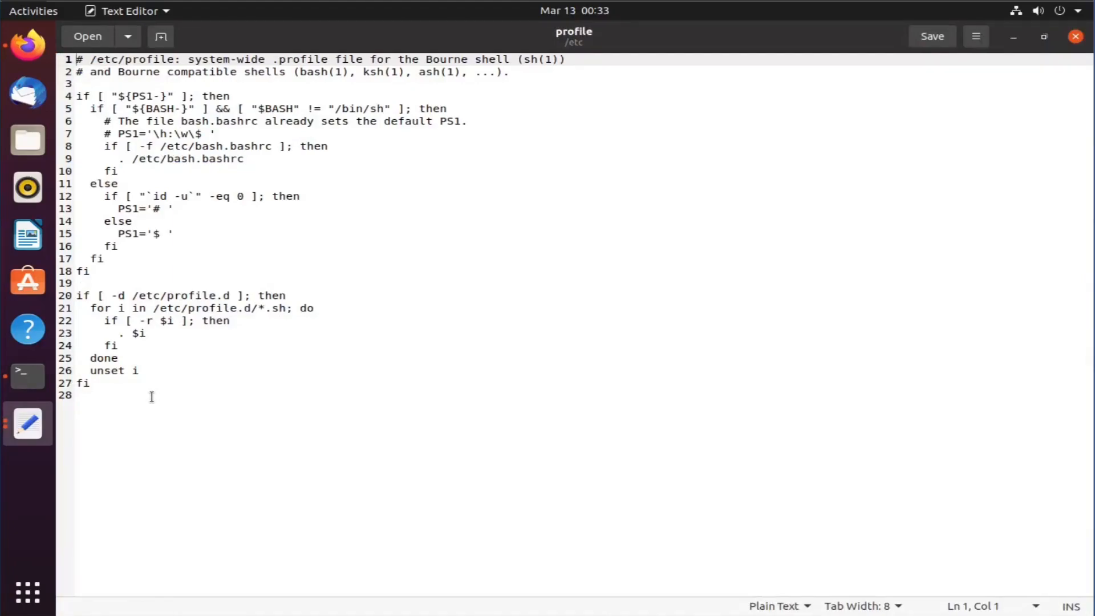
Step: Add JAVA_HOME=/usr/lib/jvm/jdk-15.0.2 to /etc/profile, save and close the editor
type("JAVA")
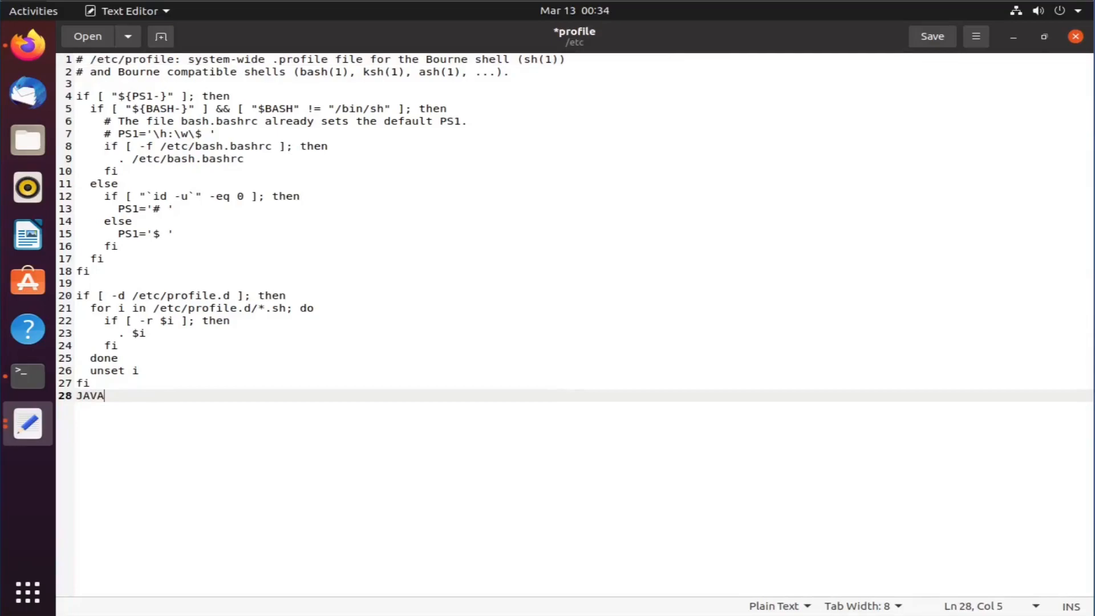
type("_HOME")
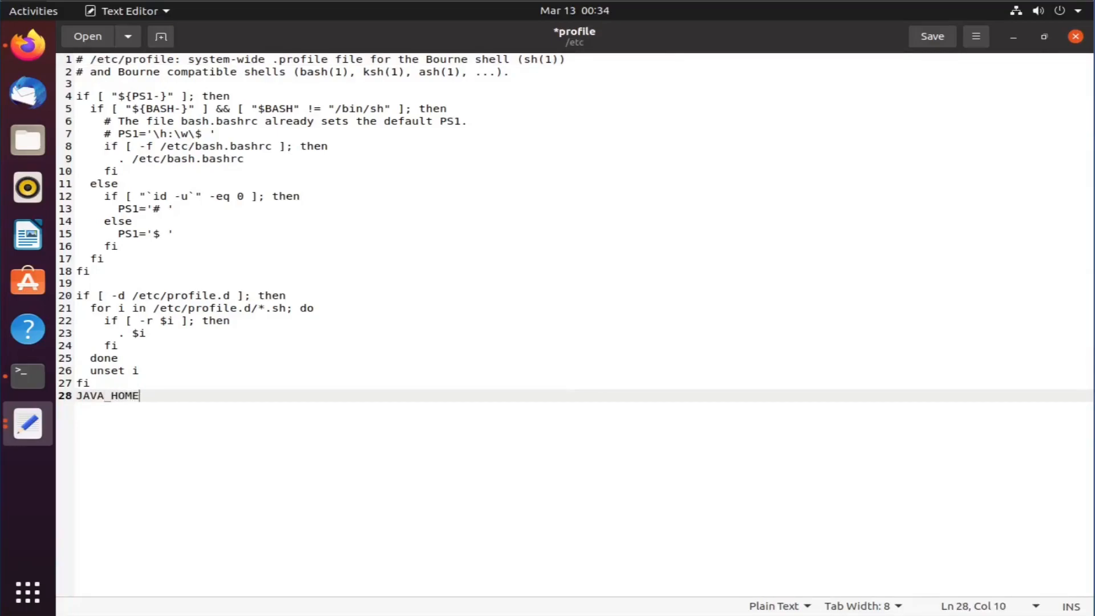
type("=")
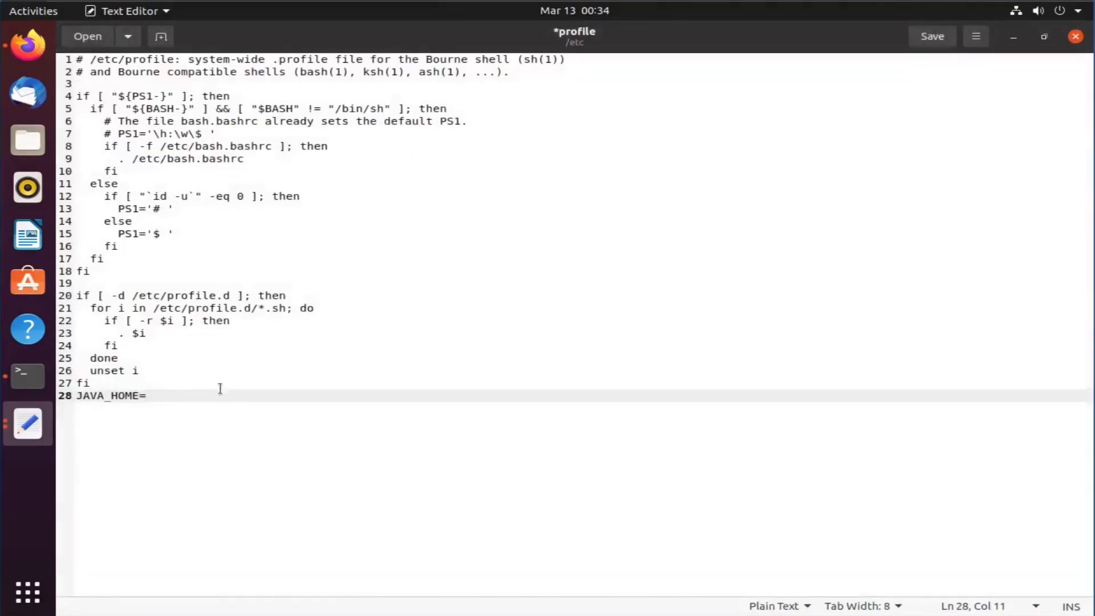
type("/usr/lib/jvm/jdk-15.0.2")
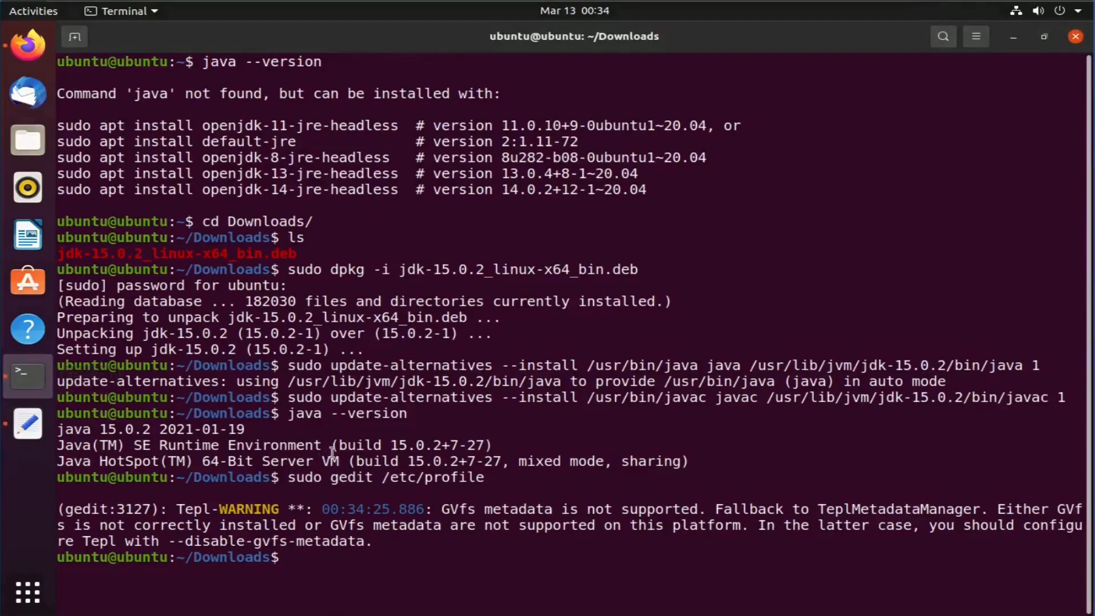
mouse_move(346, 417)
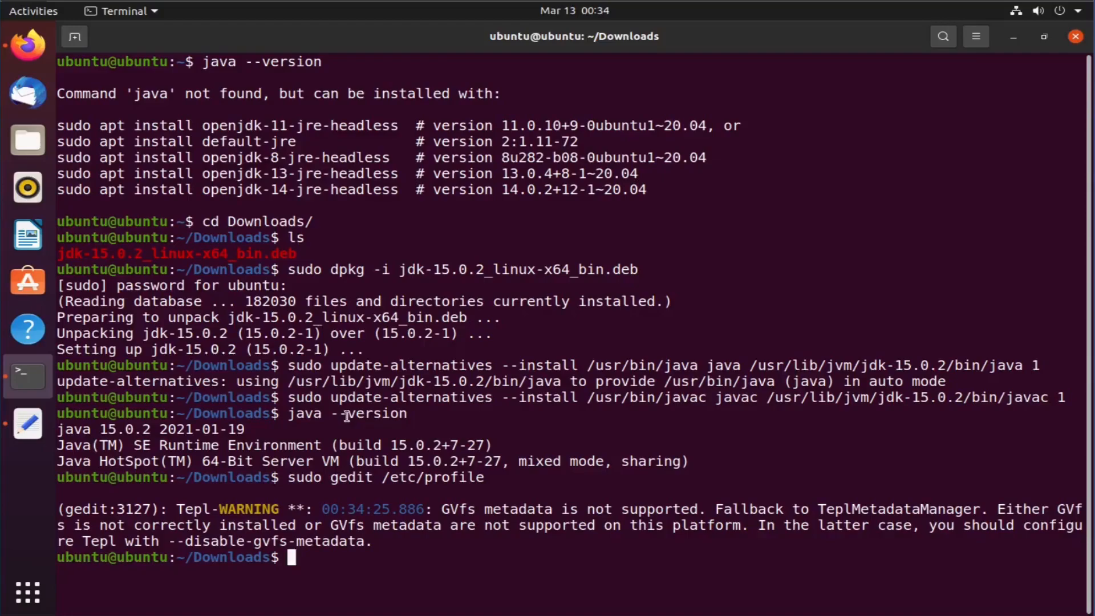
Step: Reload /etc/profile with source, echo $JAVA_HOME, and clear the screen
type("source")
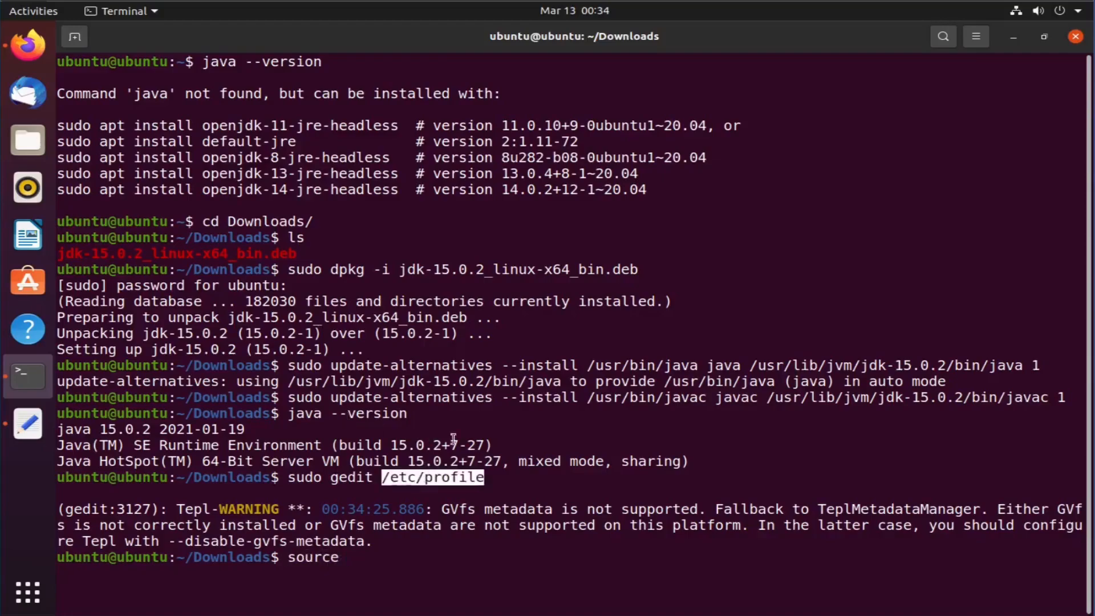
type("/etc/profile")
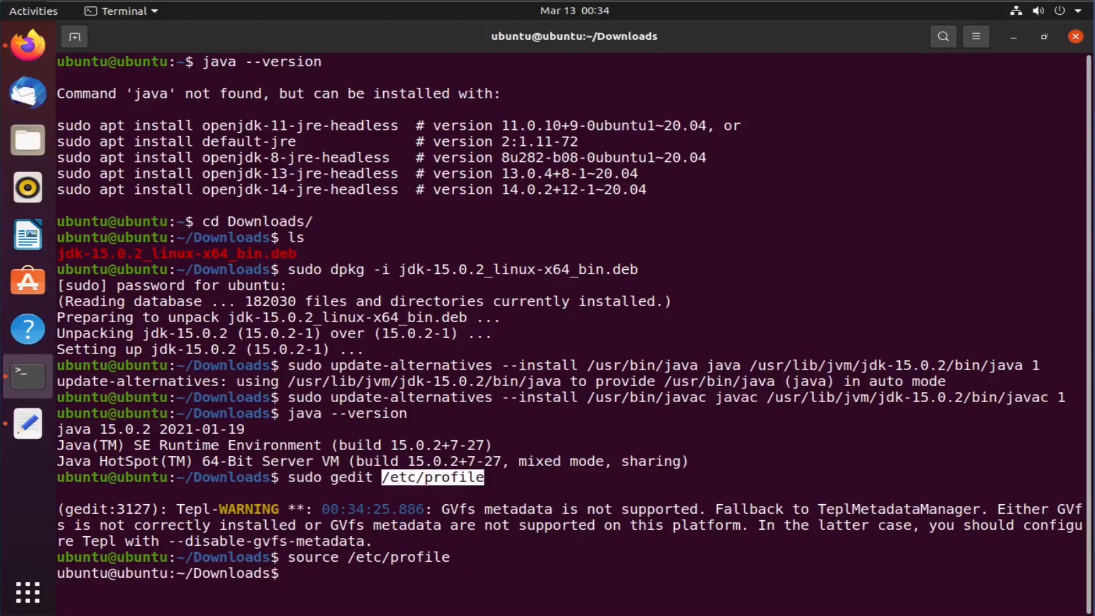
type("e")
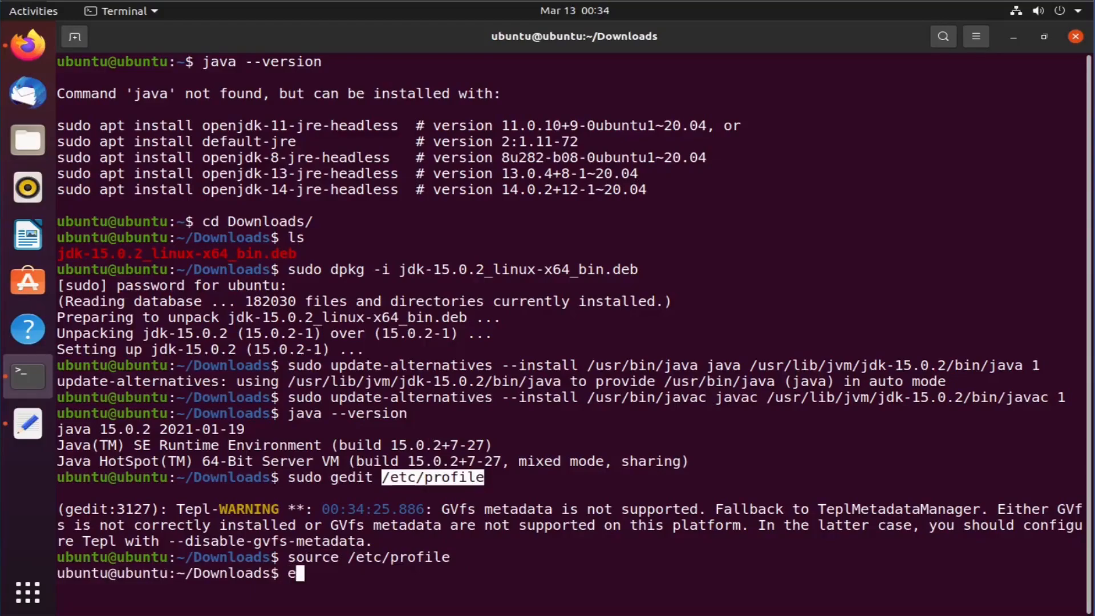
type("cho $")
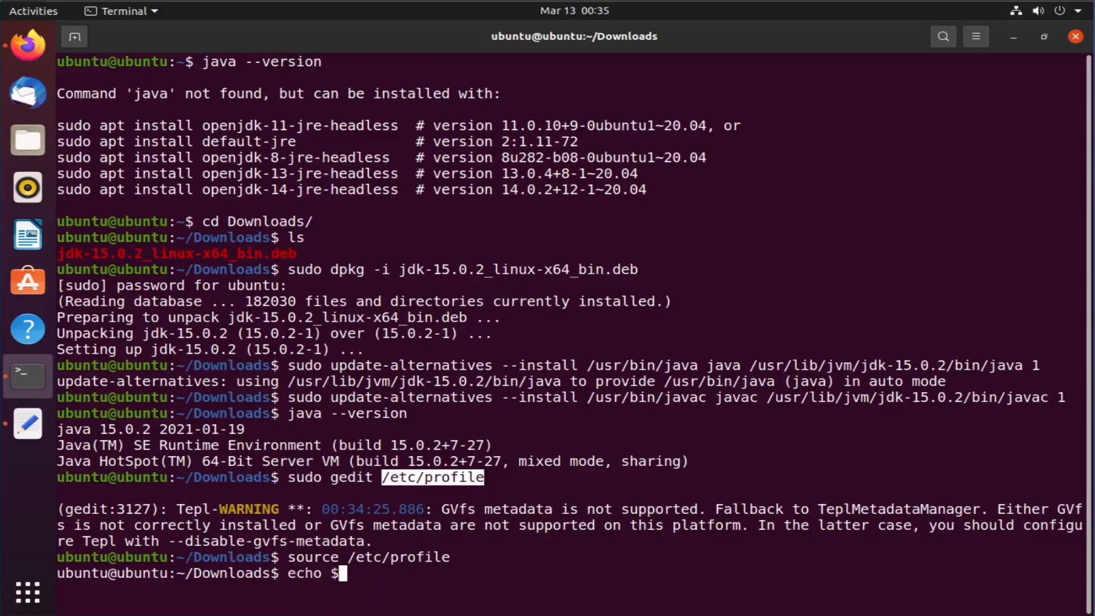
type("JAVA_")
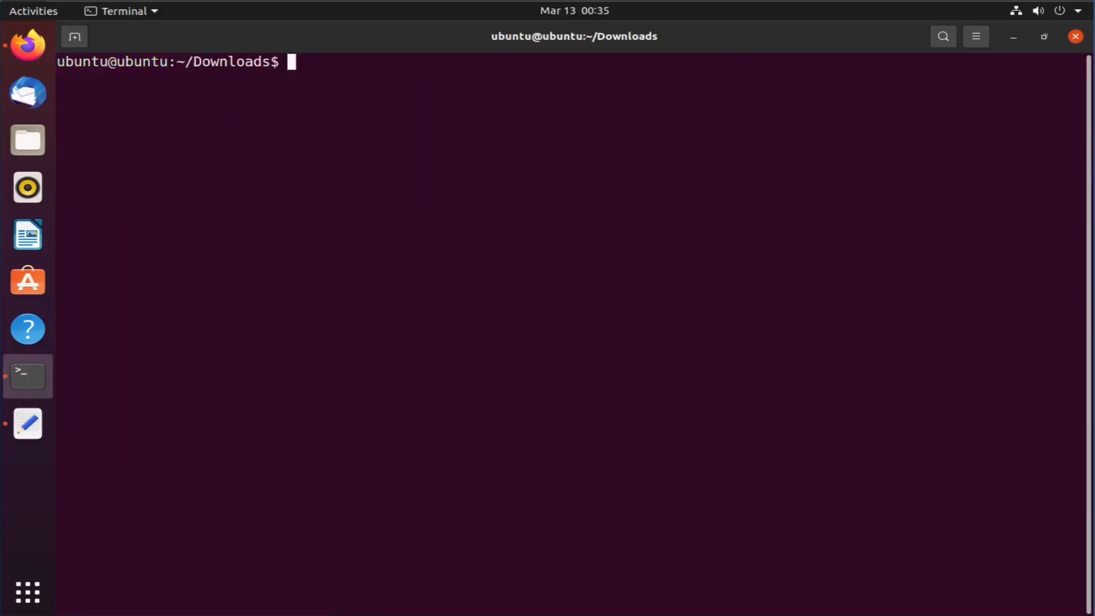
mouse_move(28, 376)
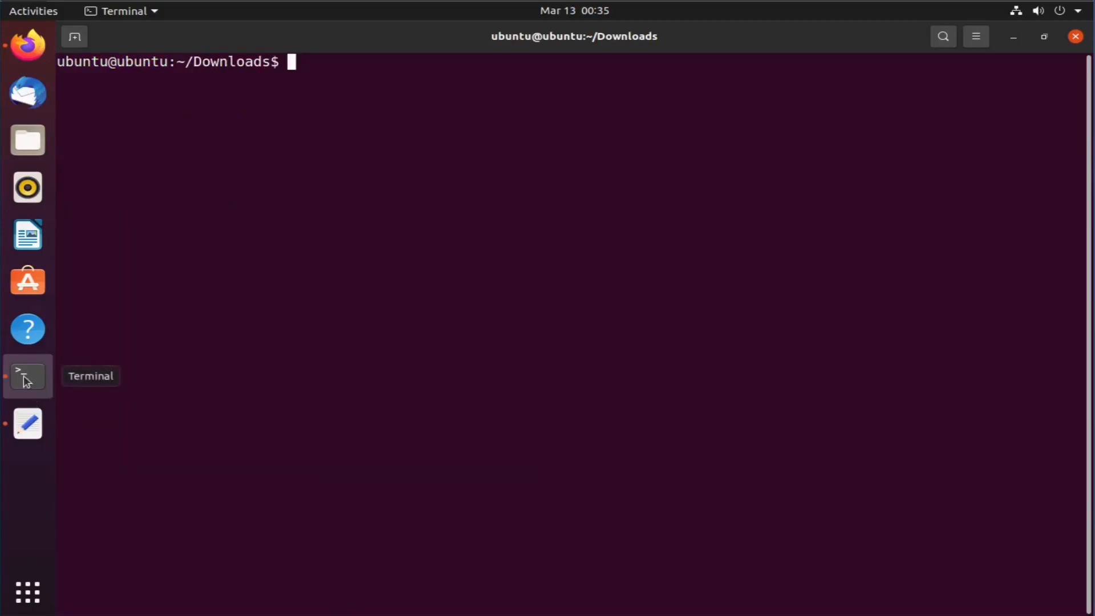
Step: In a new Text Editor document, write class test printing "Hello from java code" and save
left_click(28, 422)
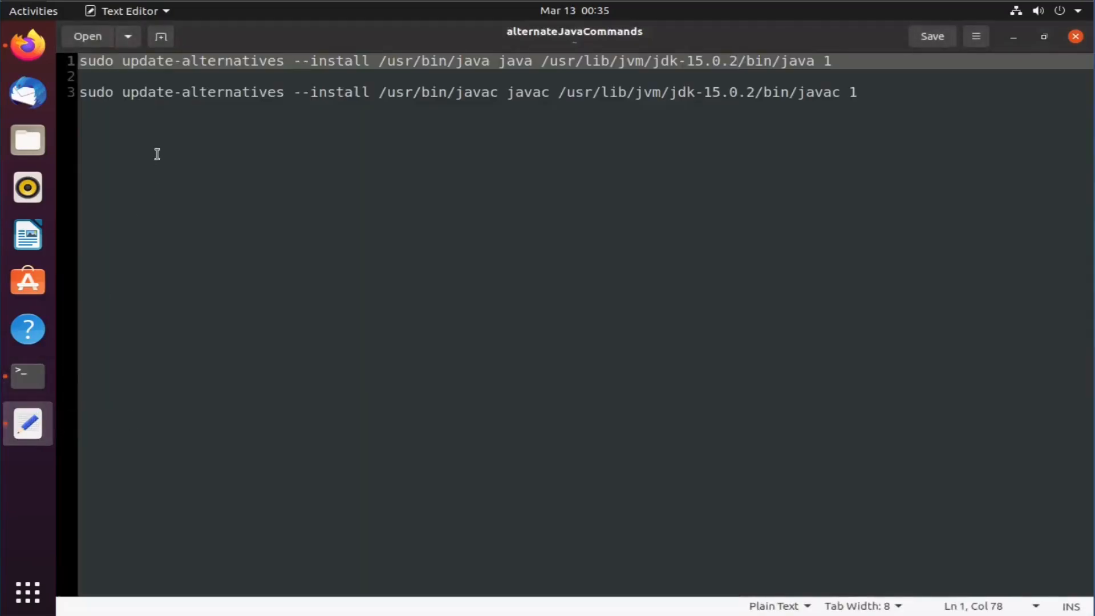
left_click(160, 36)
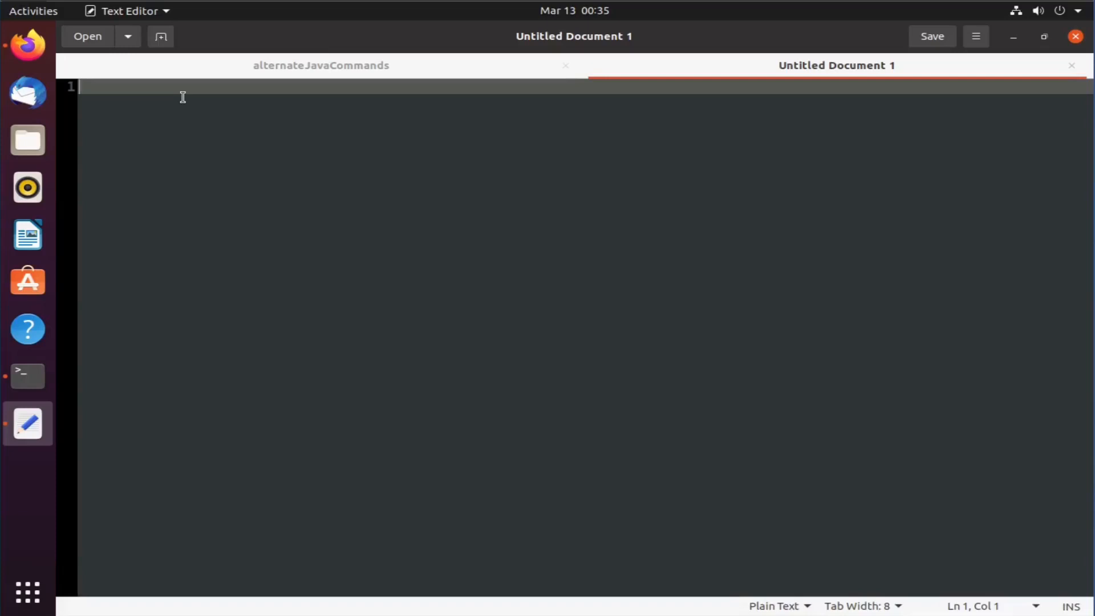
type("class test{")
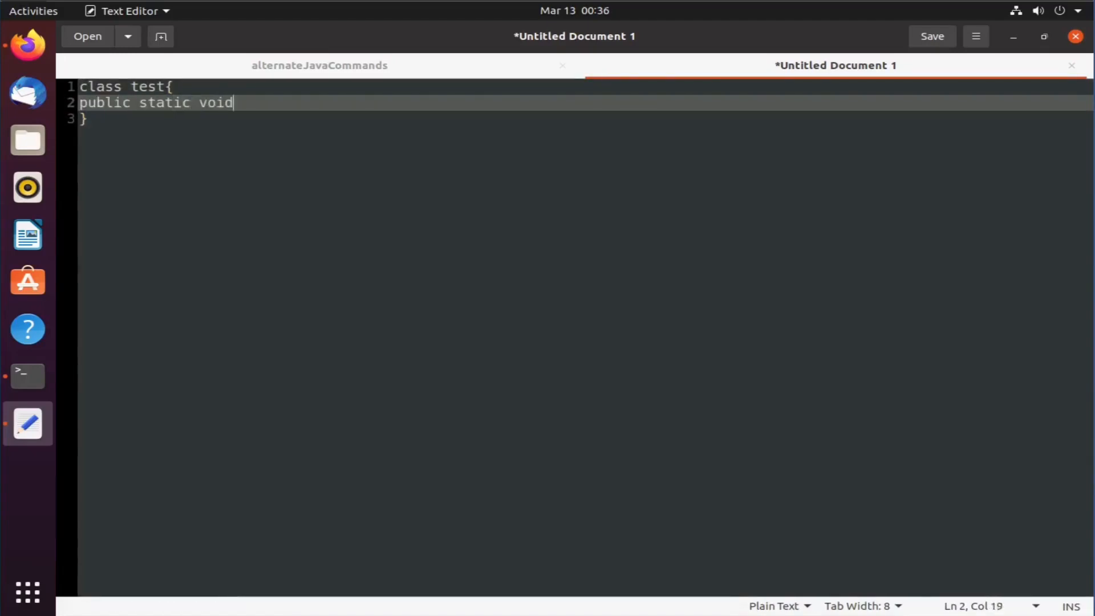
type("main(String args[])")
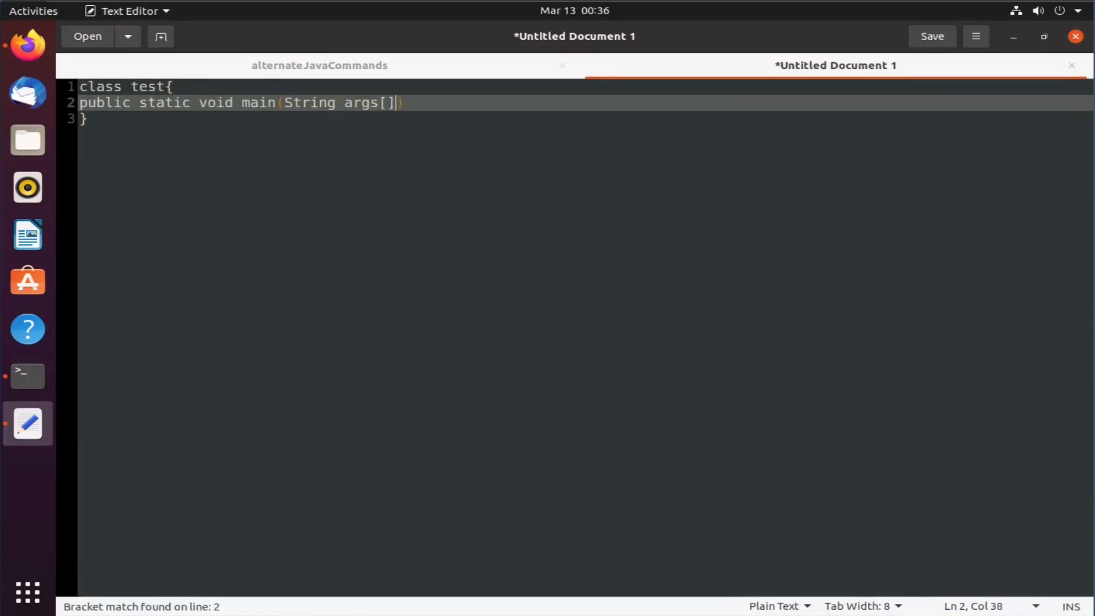
type("{")
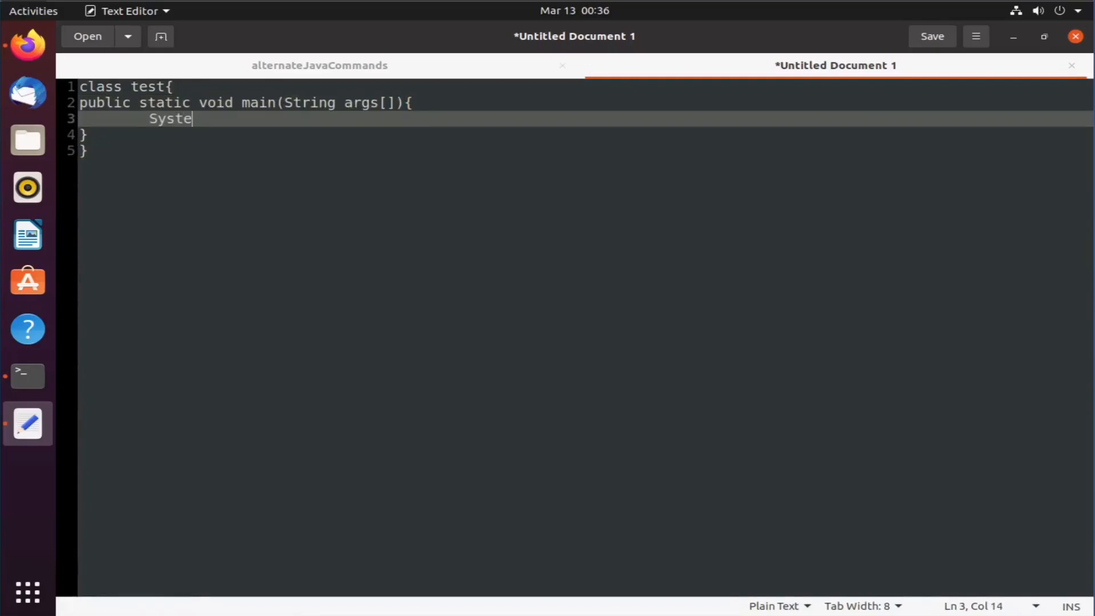
type("m.out.println(\"\")")
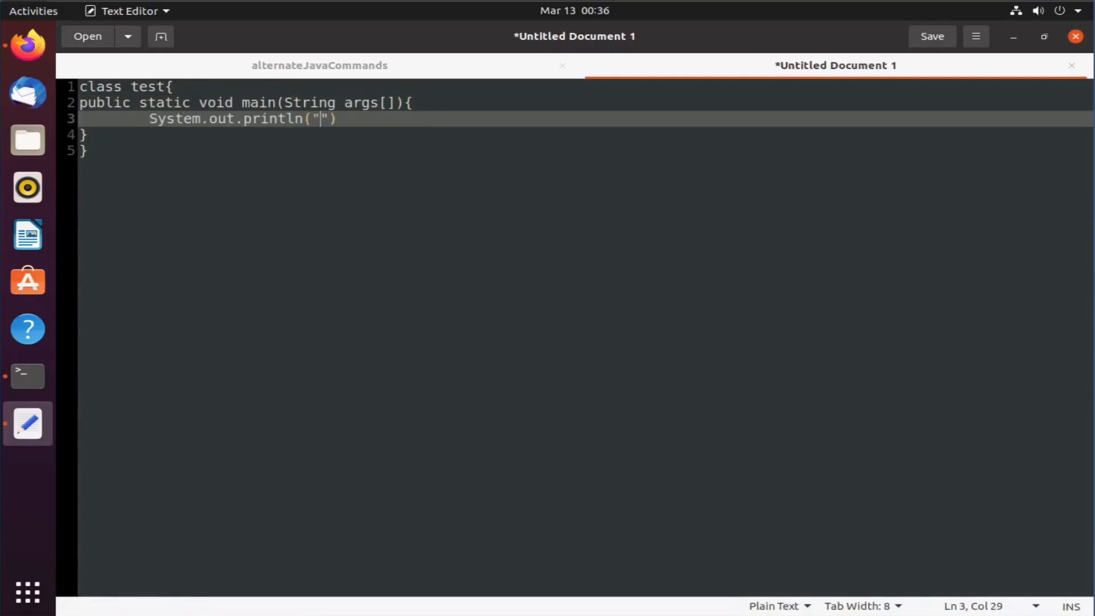
type("Hello from java code")
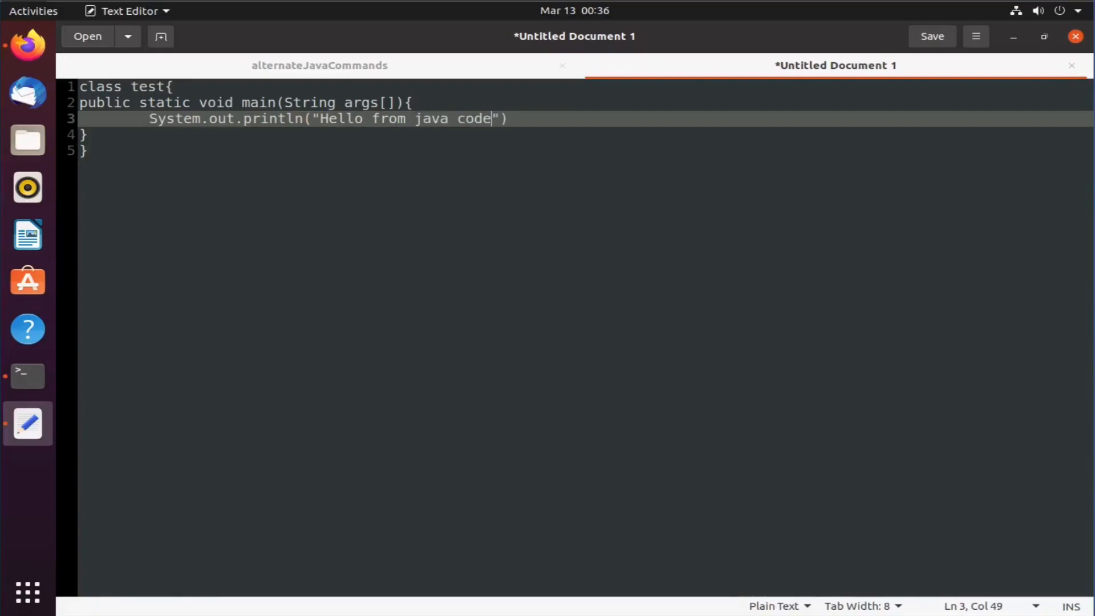
left_click(932, 35)
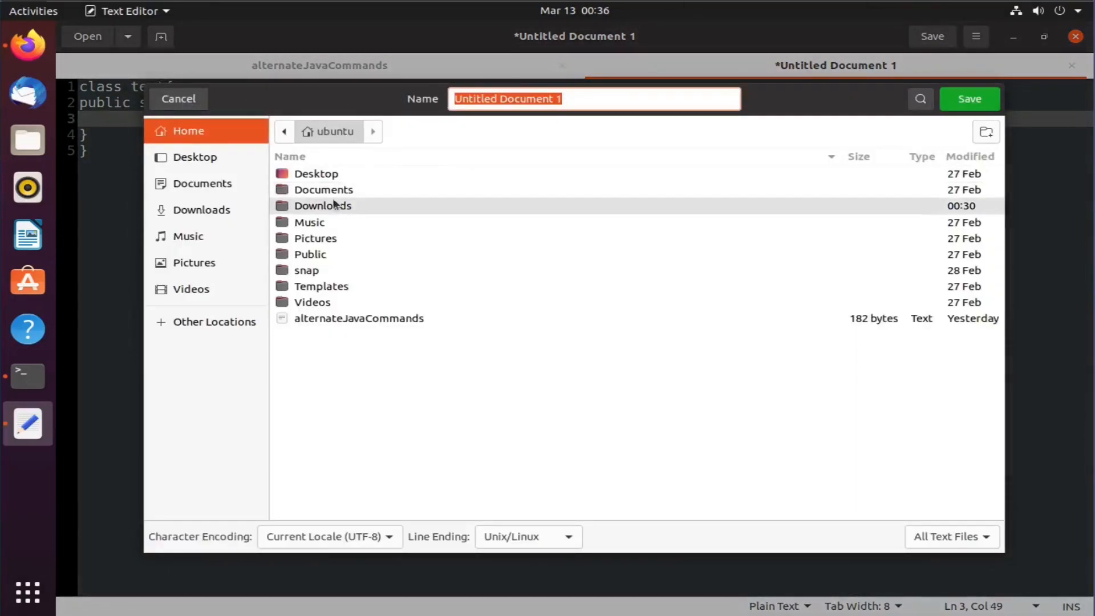
Step: Save the hello-world program as test.java in Downloads and bring Terminal back to the front
double_click(321, 205)
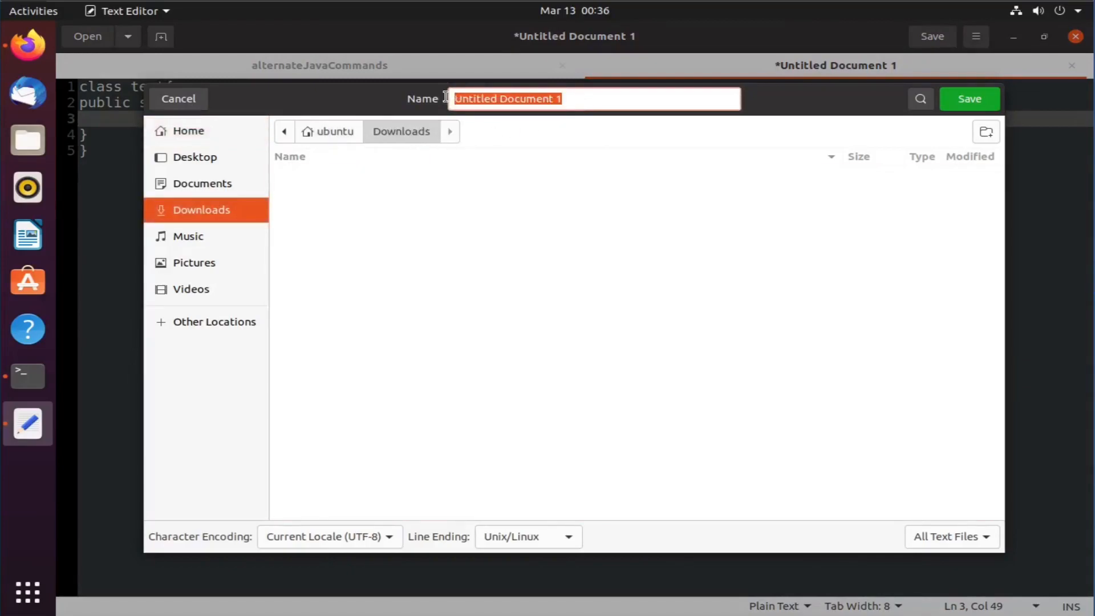
type("test")
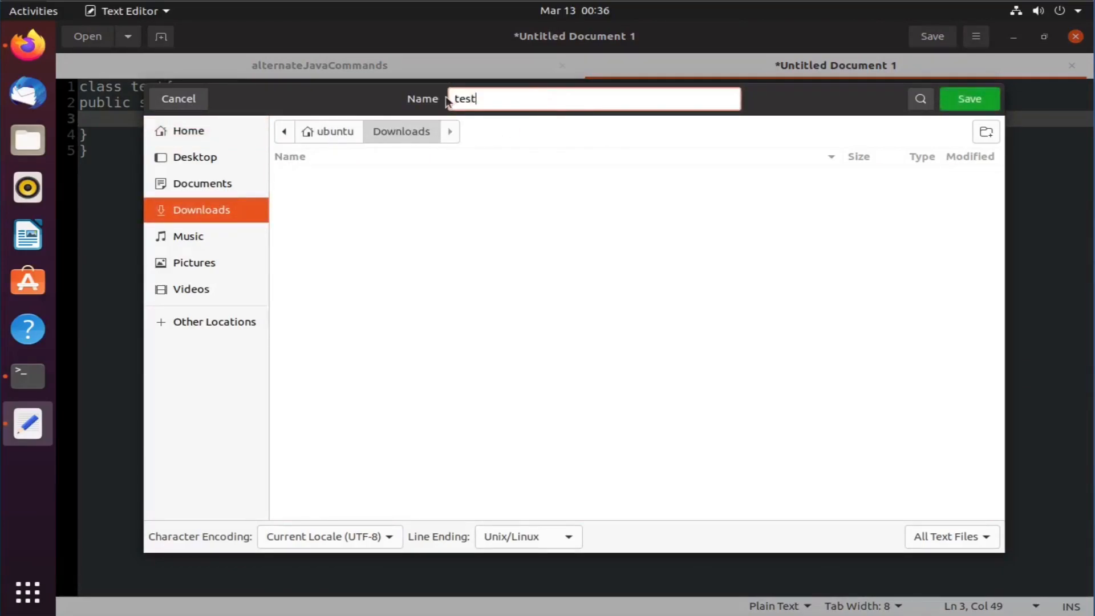
type(".java")
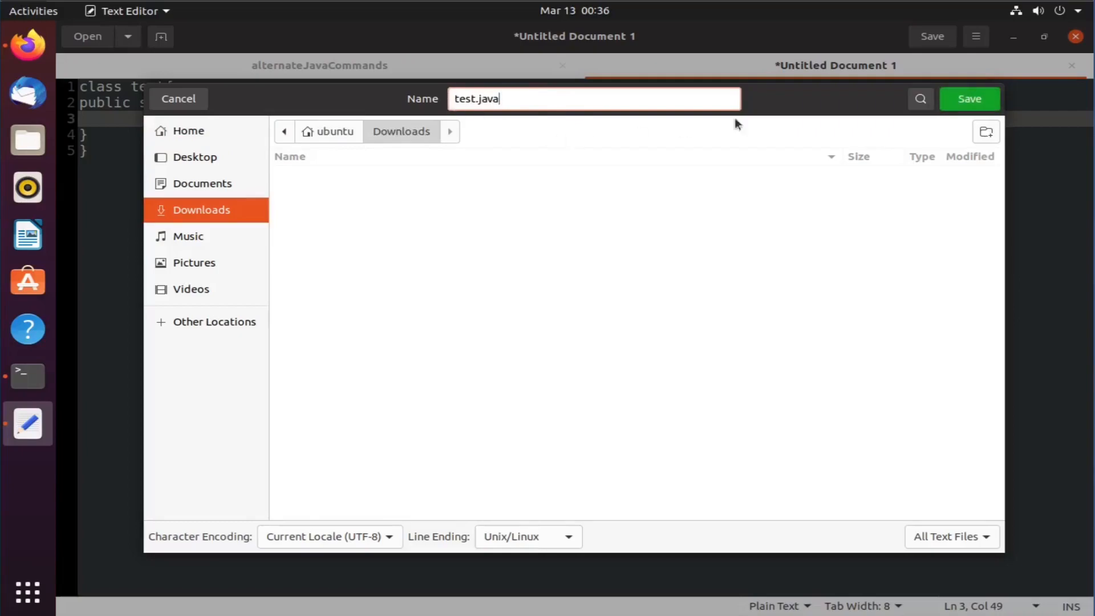
left_click(970, 99)
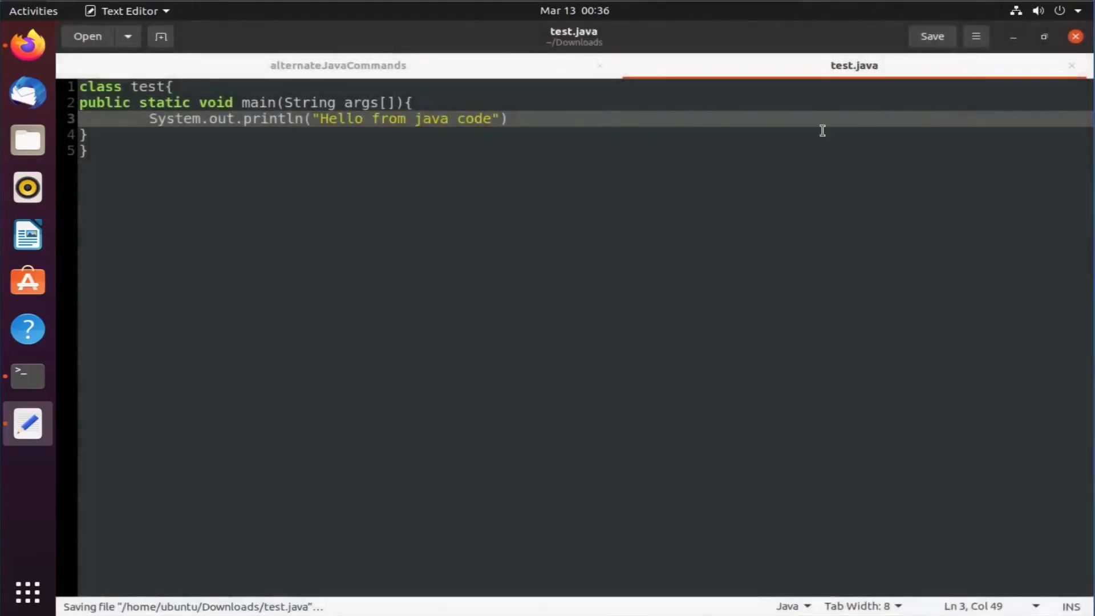
mouse_move(28, 376)
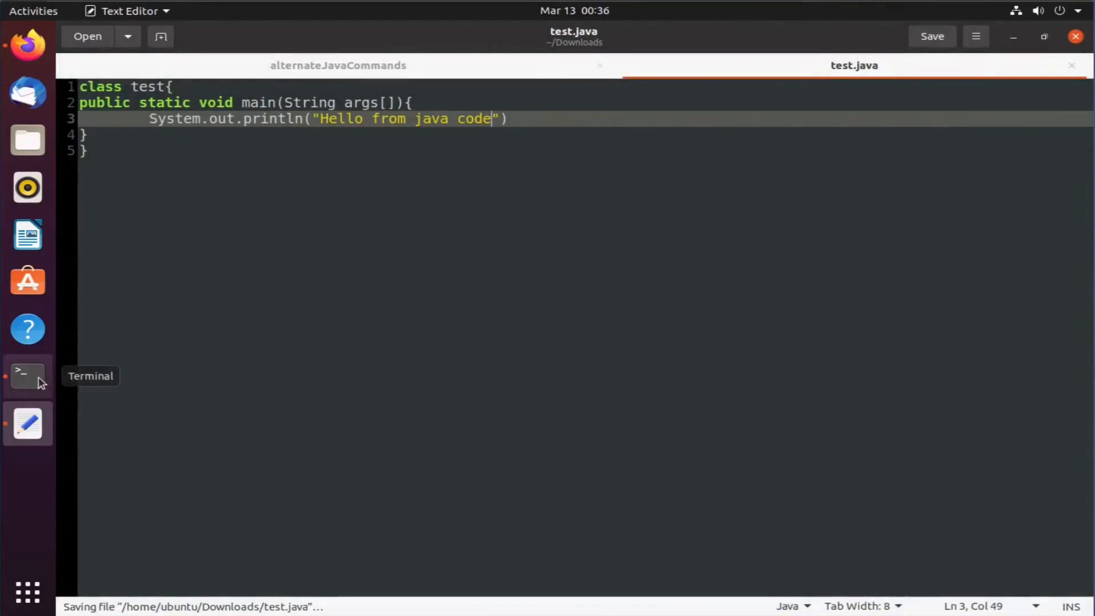
left_click(28, 376)
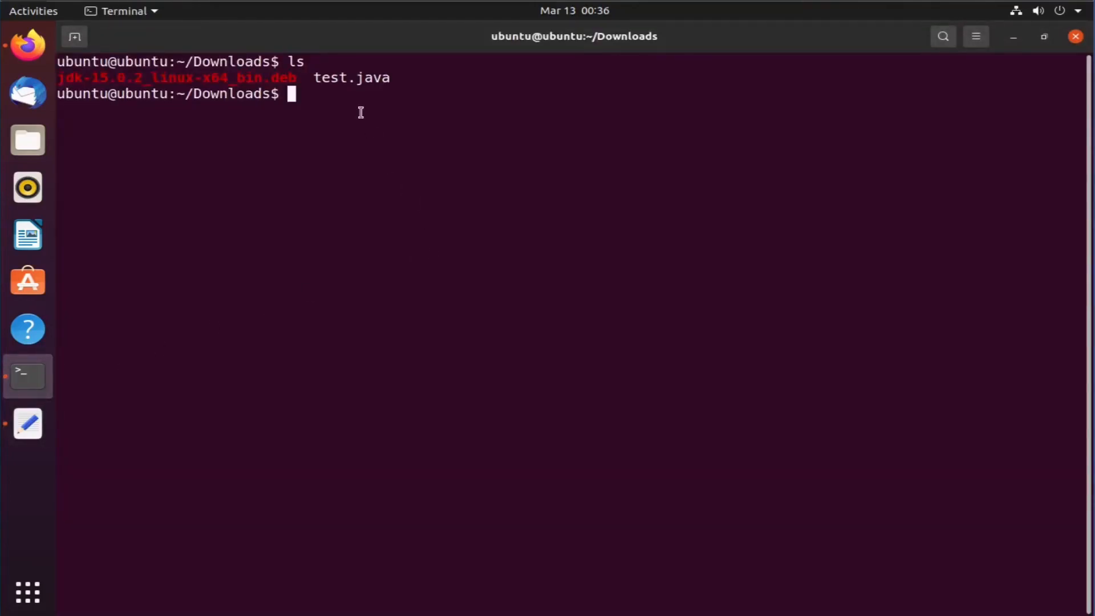
Step: Compile test.java with javac, which reports a missing semicolon on line 3
double_click(352, 77)
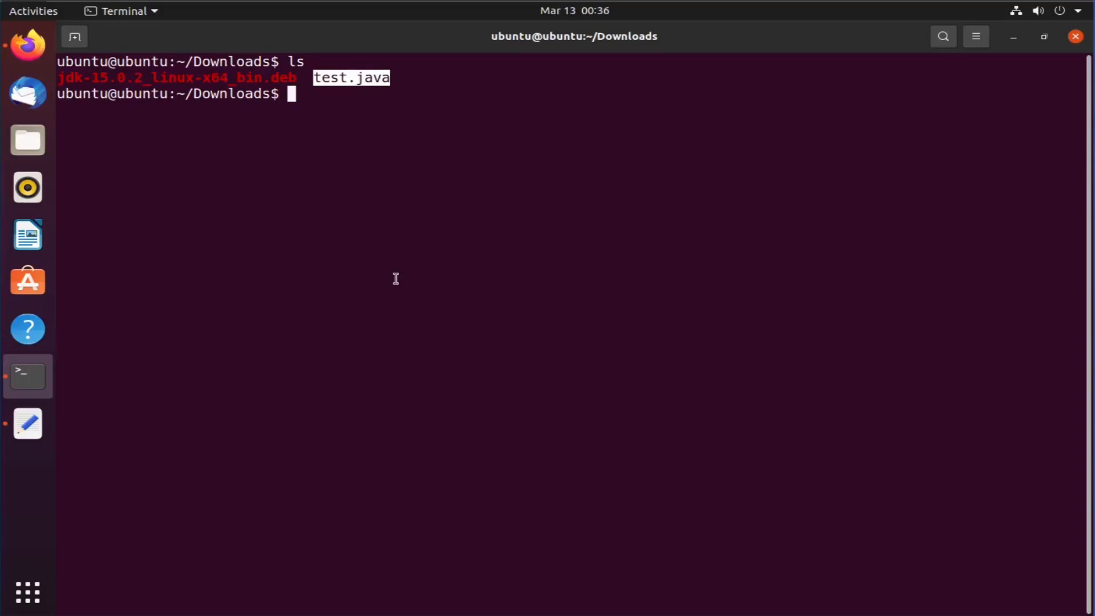
type("javac")
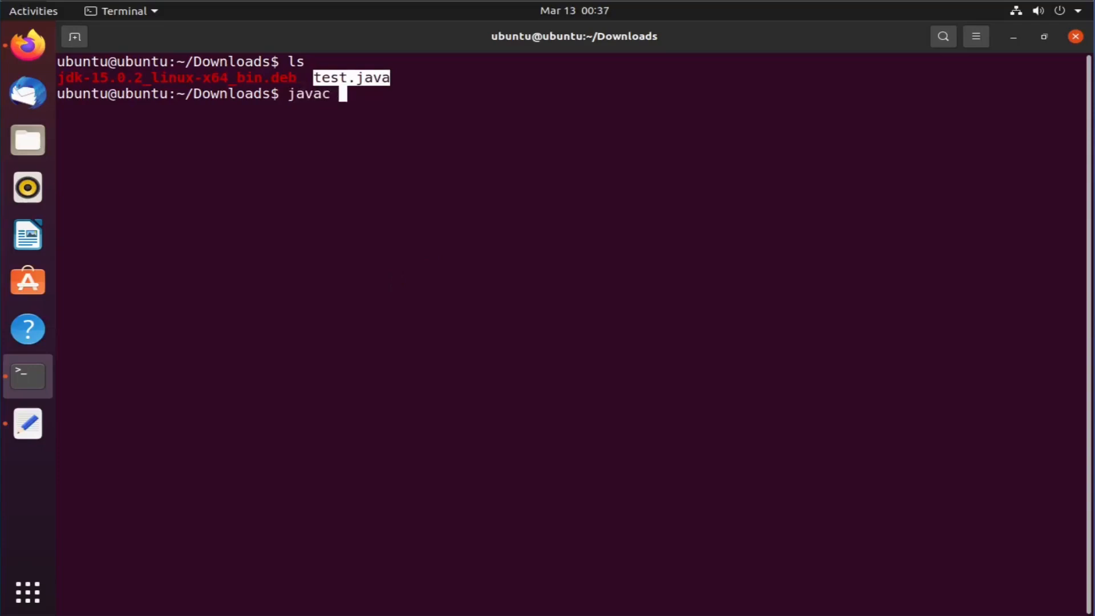
type("test.java")
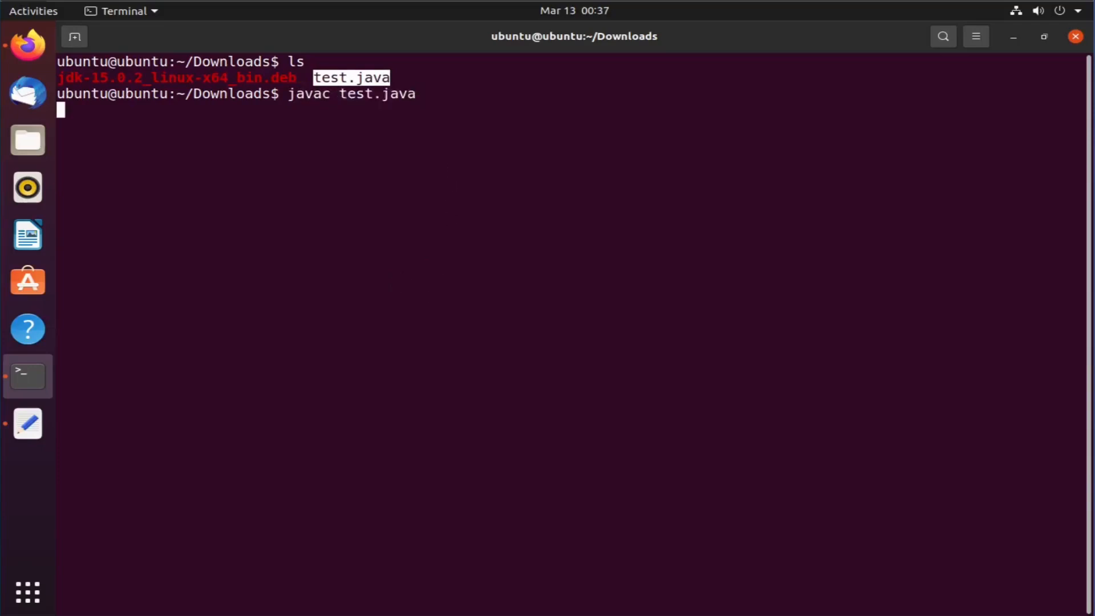
key("Return")
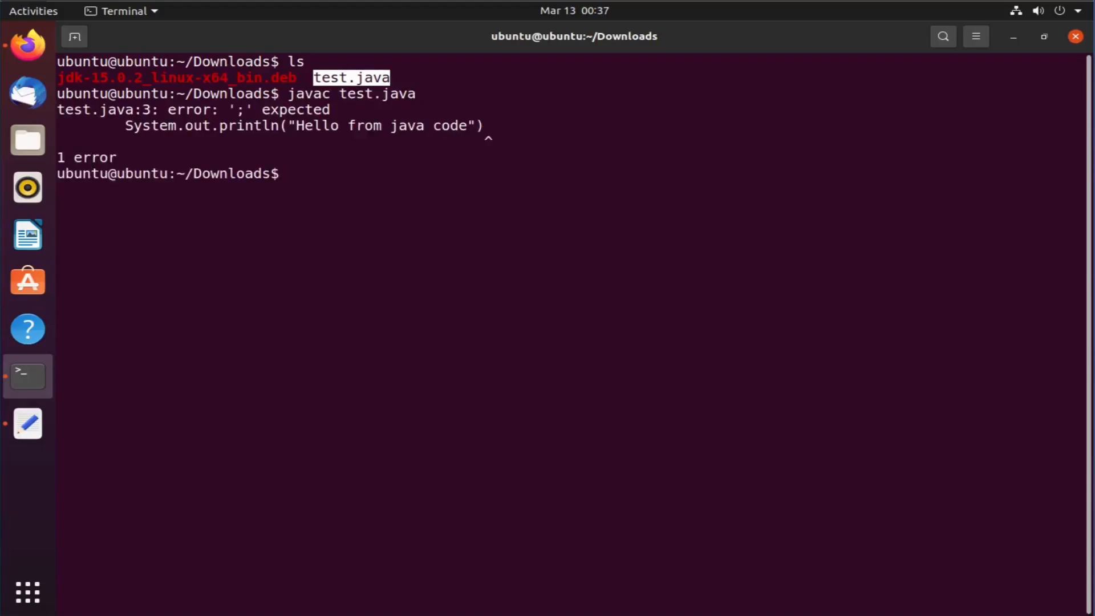
Step: Add the missing semicolon after the println line in the editor, then return to Terminal
left_click(27, 423)
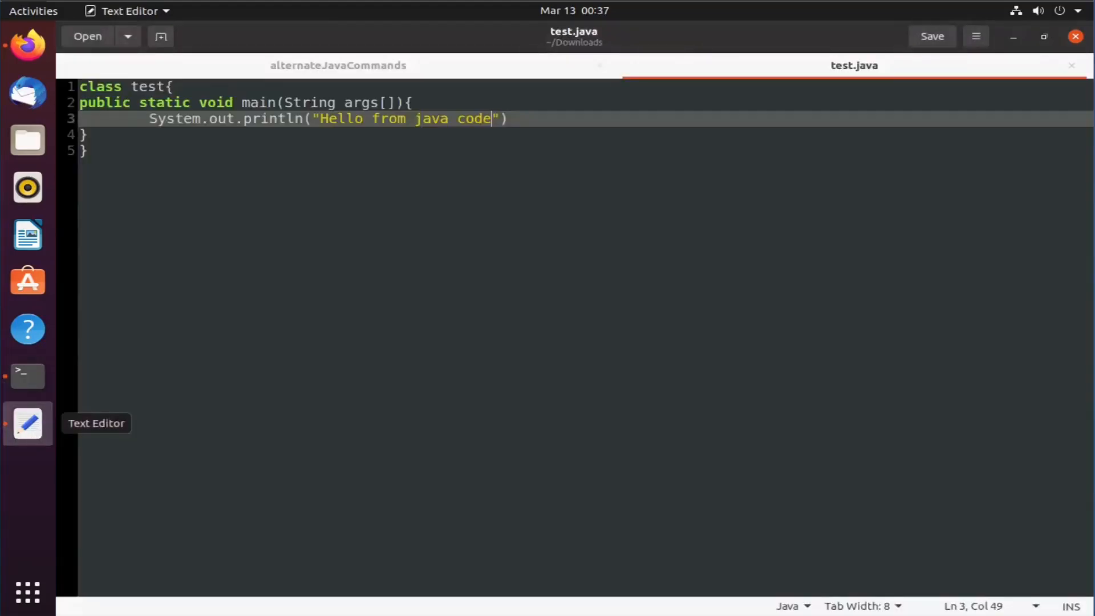
type(";")
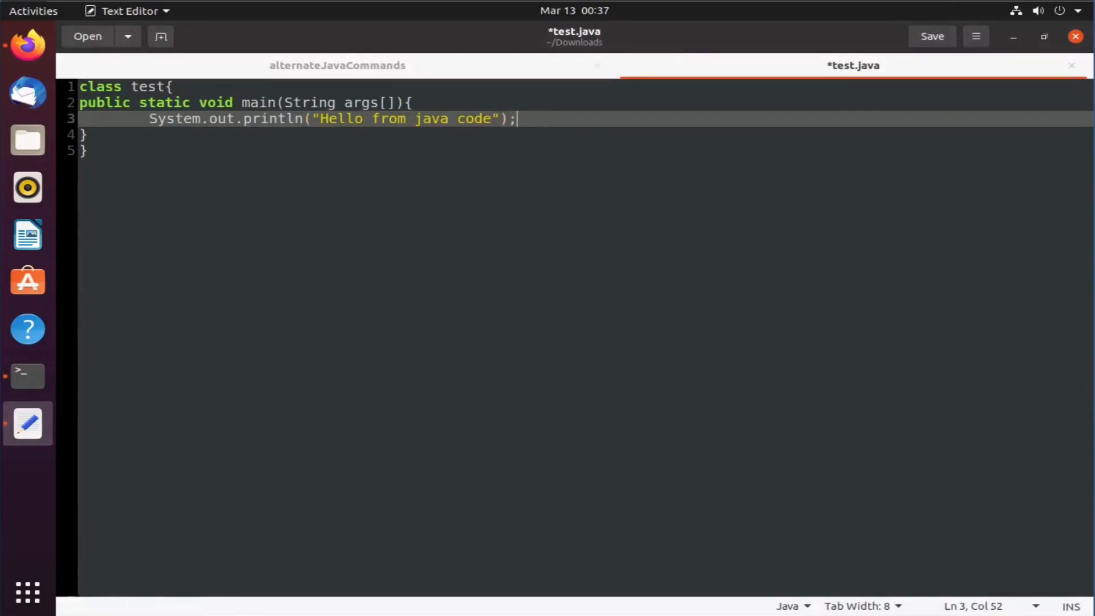
left_click(28, 376)
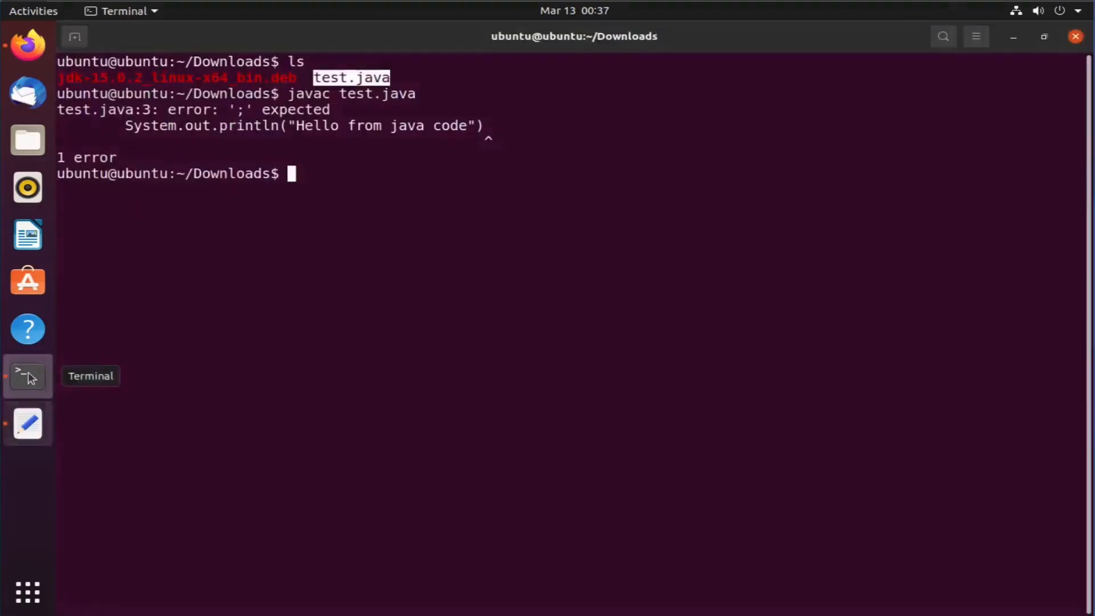
Step: Recompile test.java without errors and enter 'java test' at the prompt
type("javac test.java")
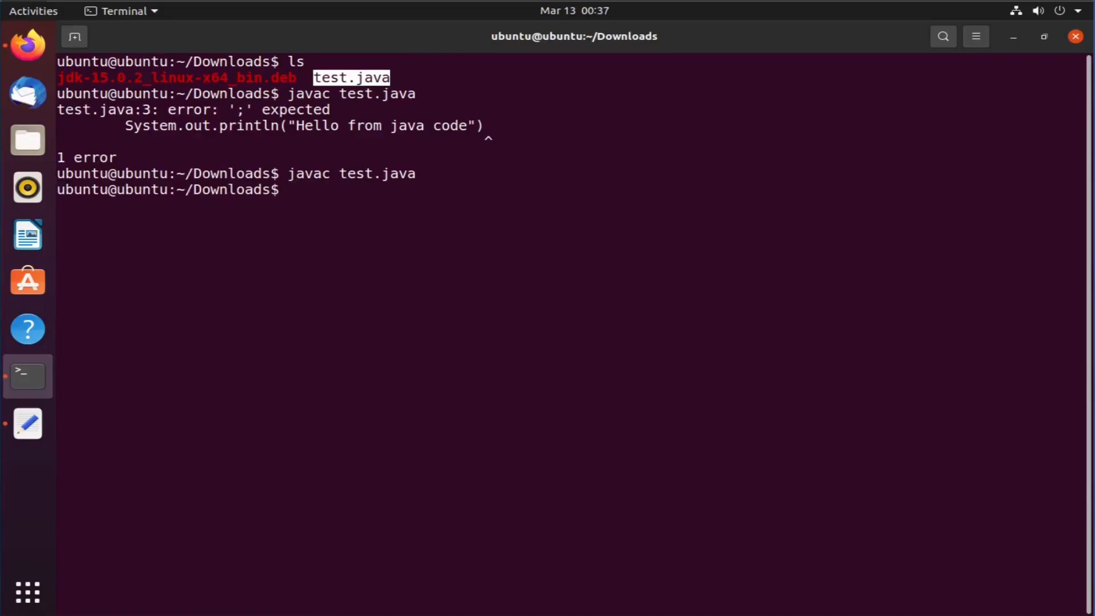
type("java")
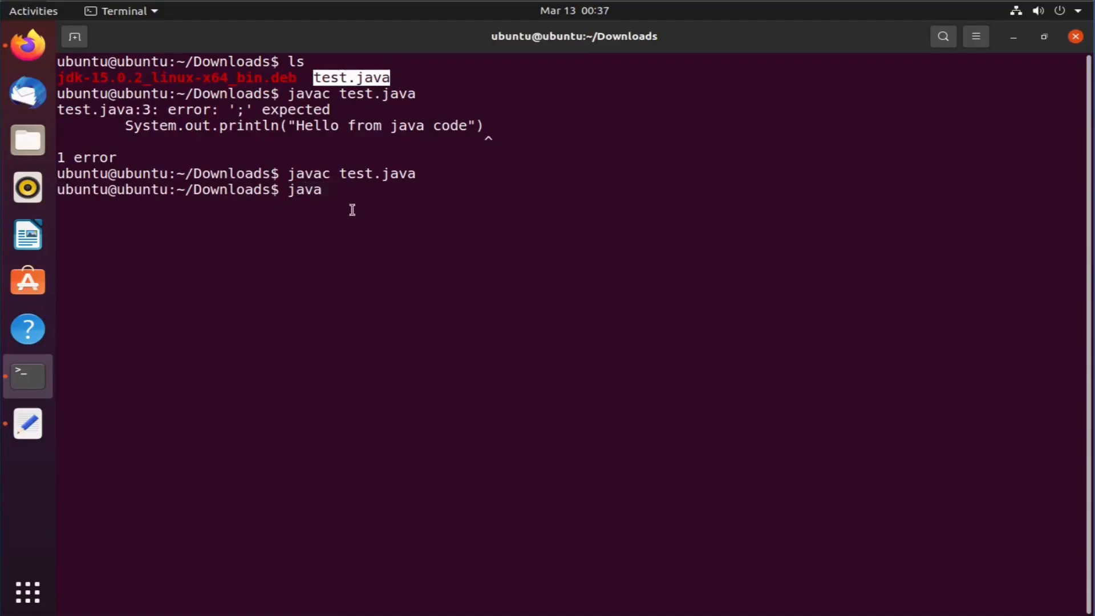
type("test")
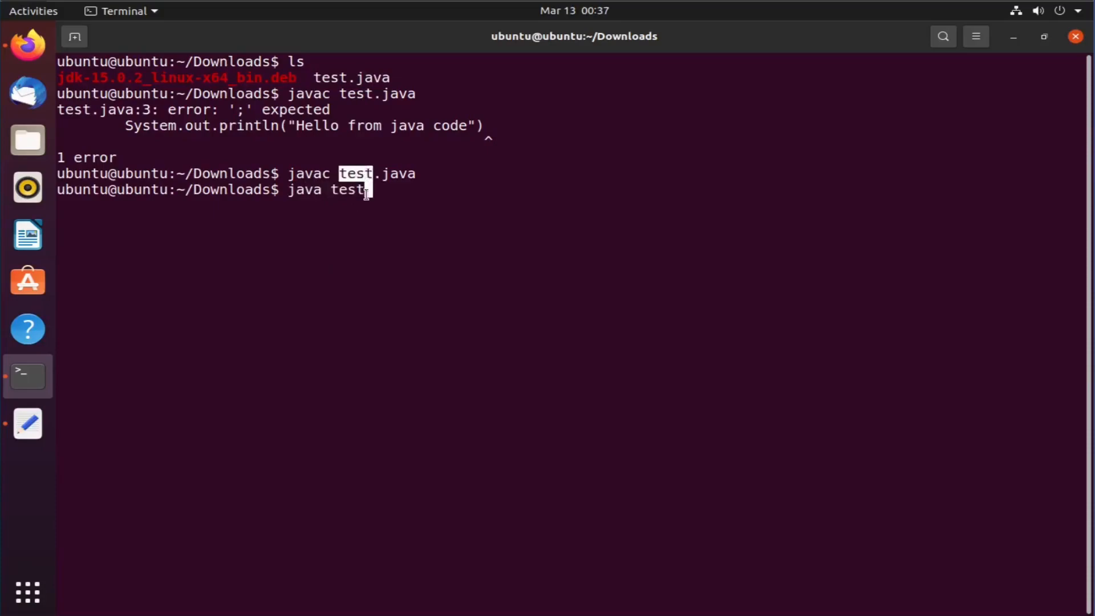